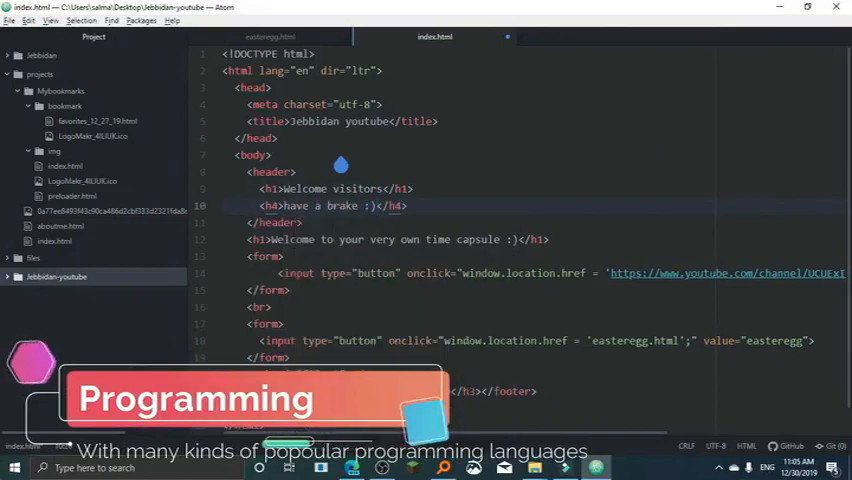
Close the Atom window showing index.html to get back to the desktop
{"action": "left_click", "coordinate": [598, 37]}
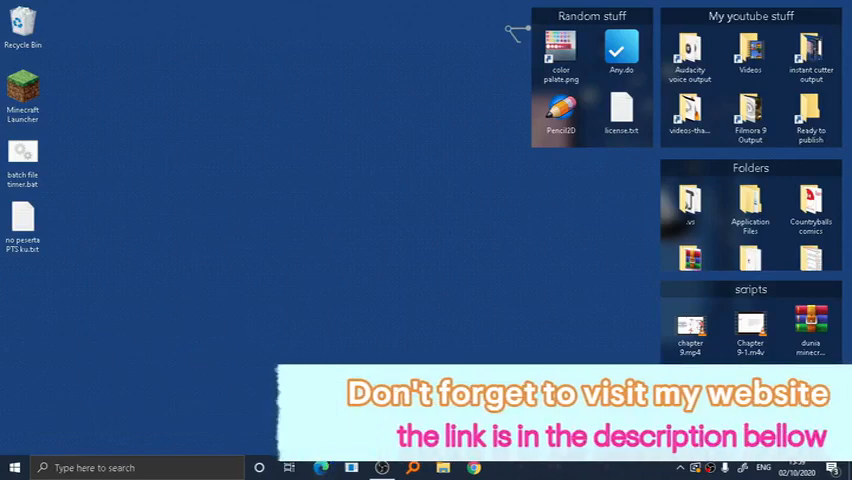
{"action": "mouse_move", "coordinate": [378, 329]}
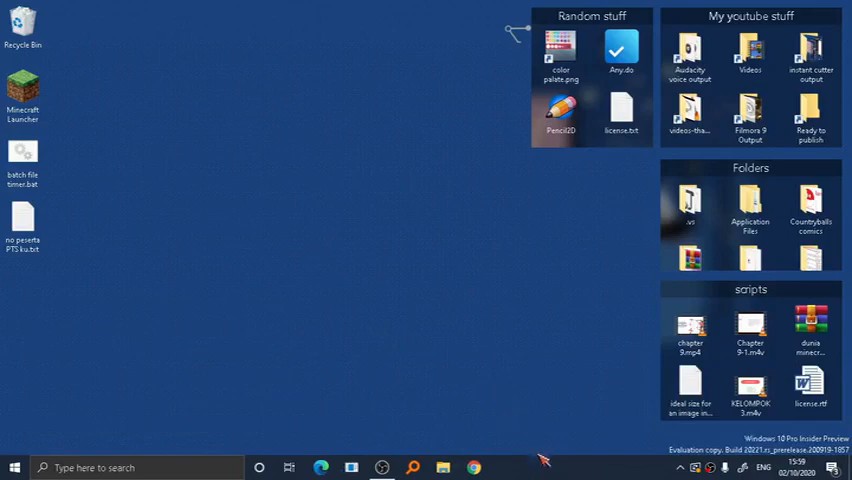
{"action": "mouse_move", "coordinate": [548, 472]}
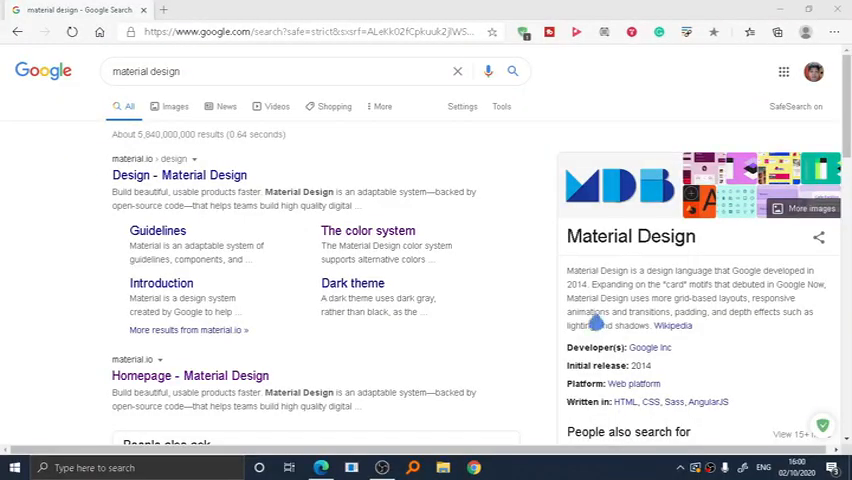
{"action": "mouse_move", "coordinate": [648, 284]}
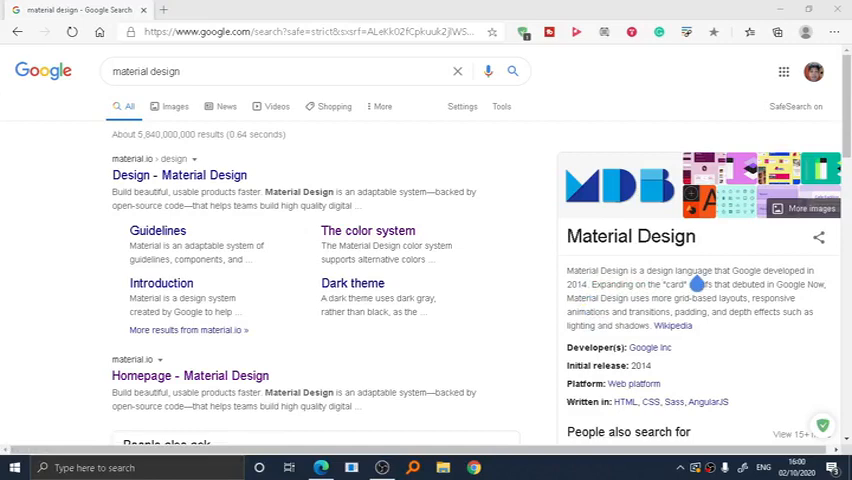
{"action": "mouse_move", "coordinate": [625, 296]}
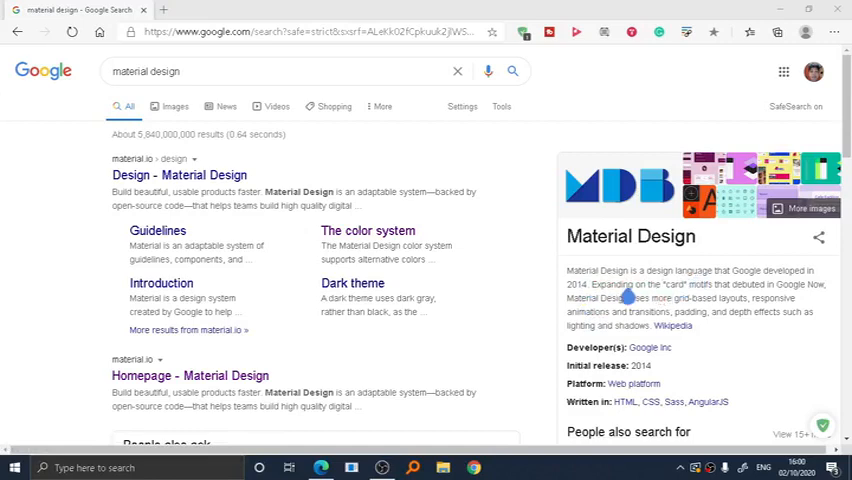
{"action": "mouse_move", "coordinate": [697, 298]}
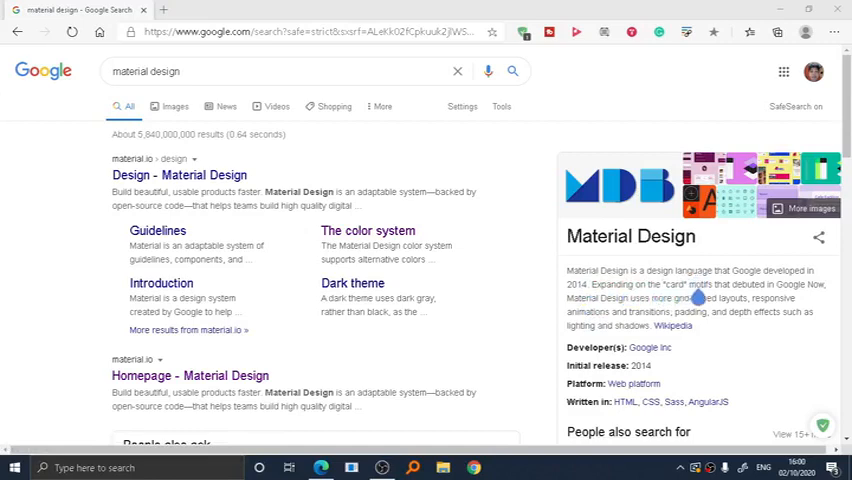
{"action": "mouse_move", "coordinate": [765, 296]}
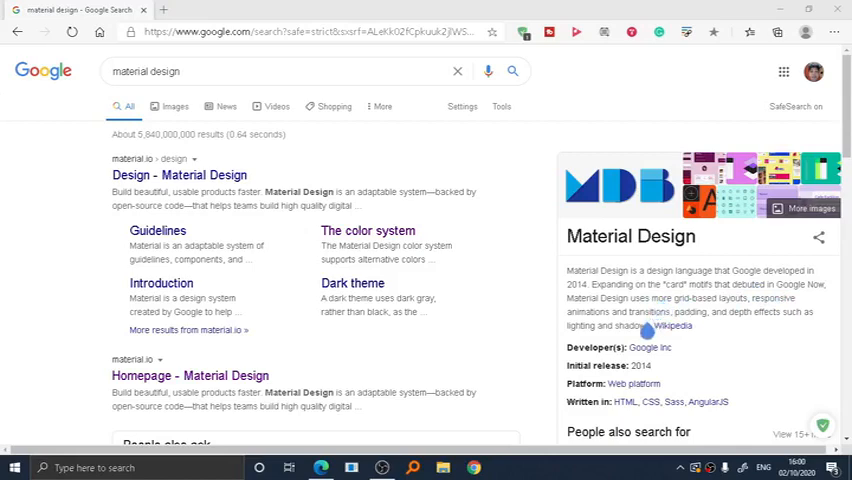
{"action": "mouse_move", "coordinate": [715, 326]}
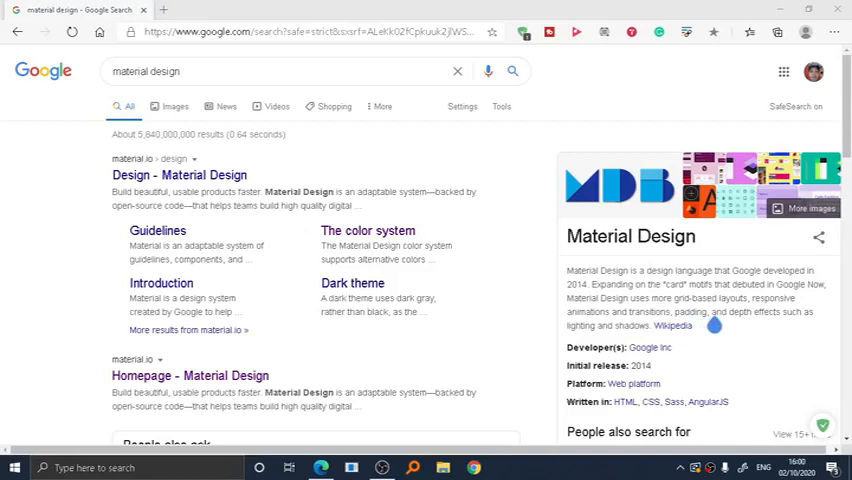
{"action": "mouse_move", "coordinate": [744, 324]}
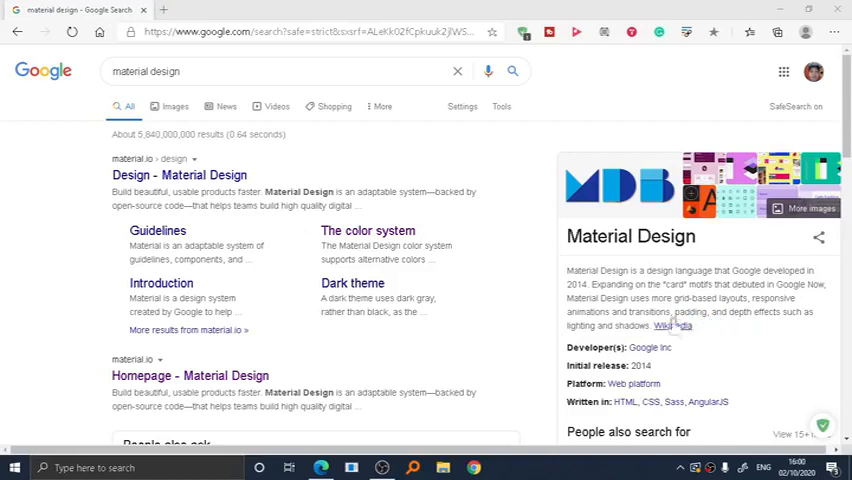
Scroll through the 'material design' results and the Material Design knowledge panel
{"action": "scroll", "scroll_direction": "down", "scroll_amount": 3}
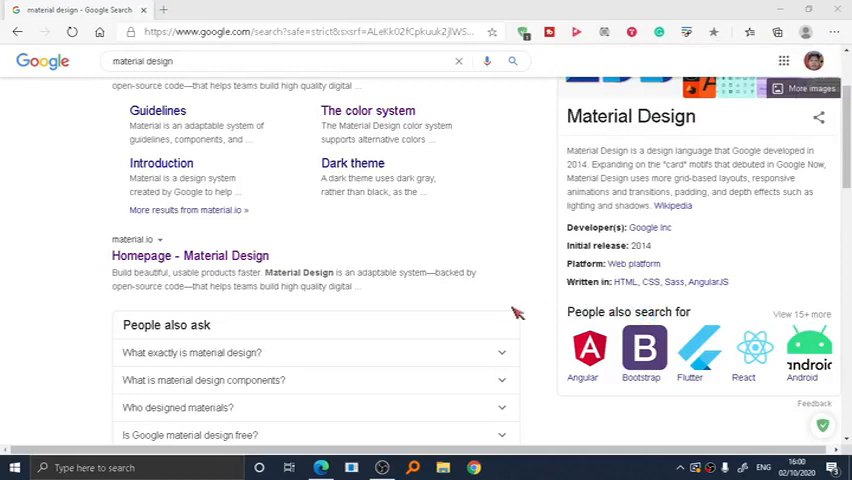
{"action": "scroll", "scroll_direction": "up", "scroll_amount": 3}
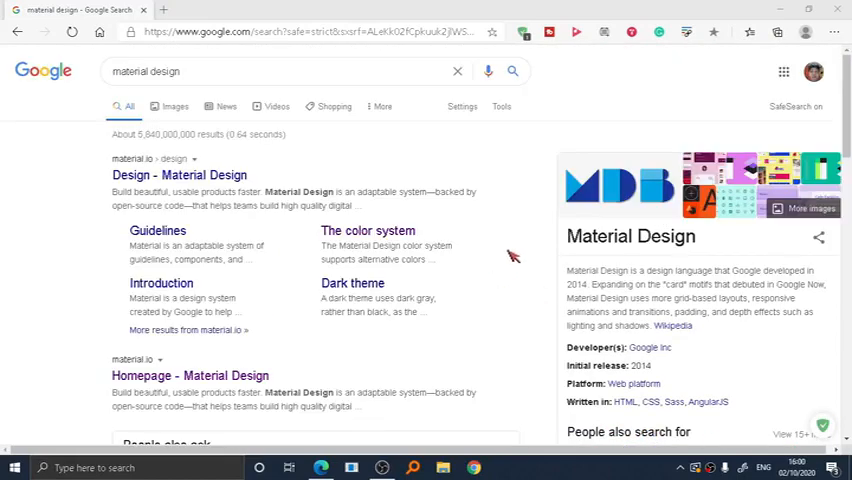
{"action": "mouse_move", "coordinate": [504, 258]}
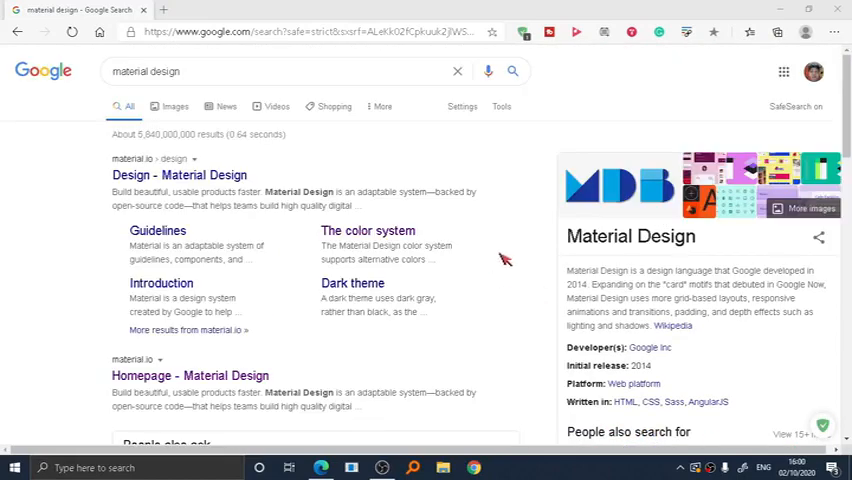
{"action": "mouse_move", "coordinate": [750, 32]}
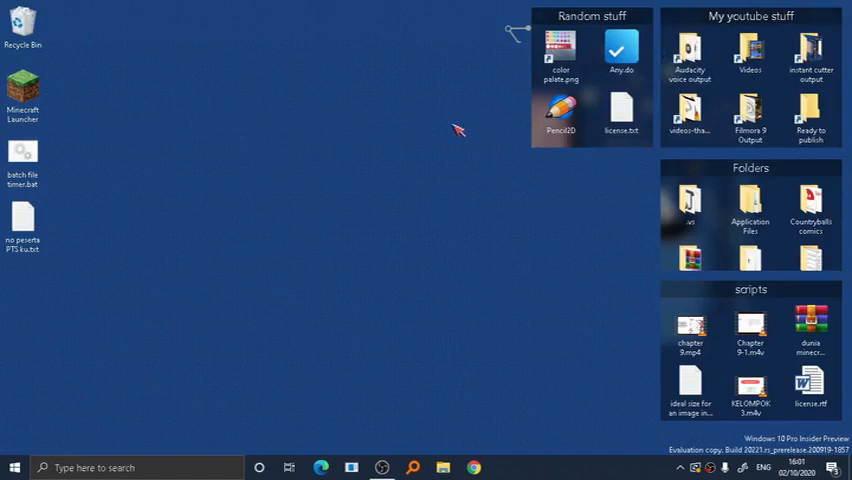
{"action": "mouse_move", "coordinate": [372, 190]}
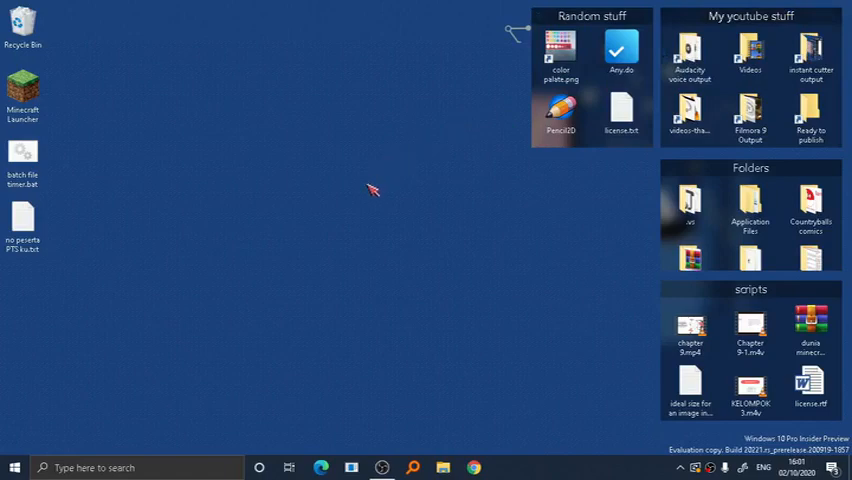
Search the taskbar for 'visual studio 2019' and launch it
{"action": "left_click", "coordinate": [135, 467]}
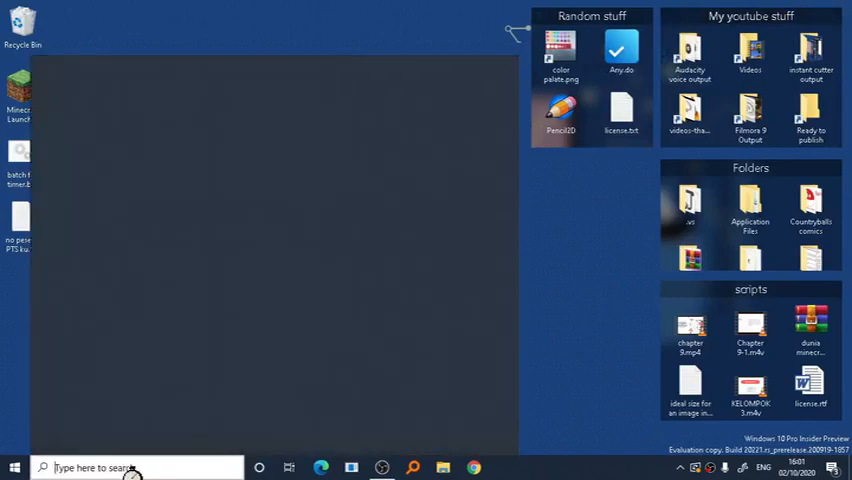
{"action": "type", "text": "visual studio 2019"}
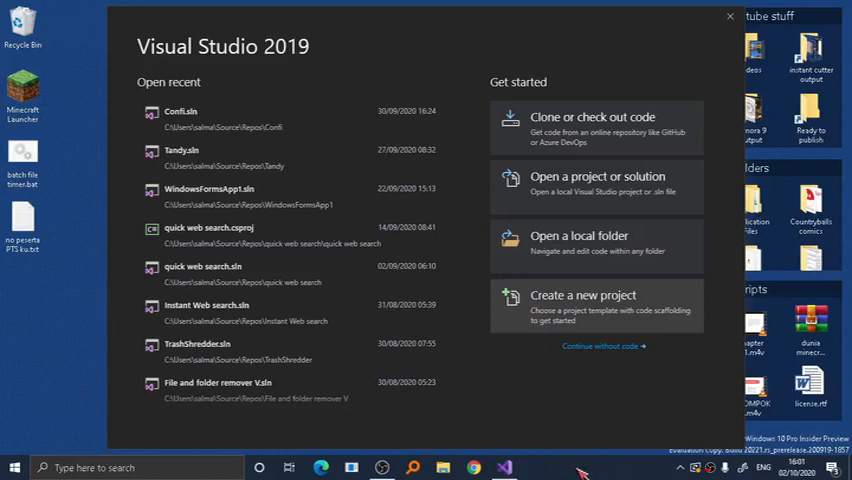
Create WindowsFormsApp2 from the C# Windows Forms App (.NET Framework) template found via 'winform'
{"action": "left_click", "coordinate": [583, 295]}
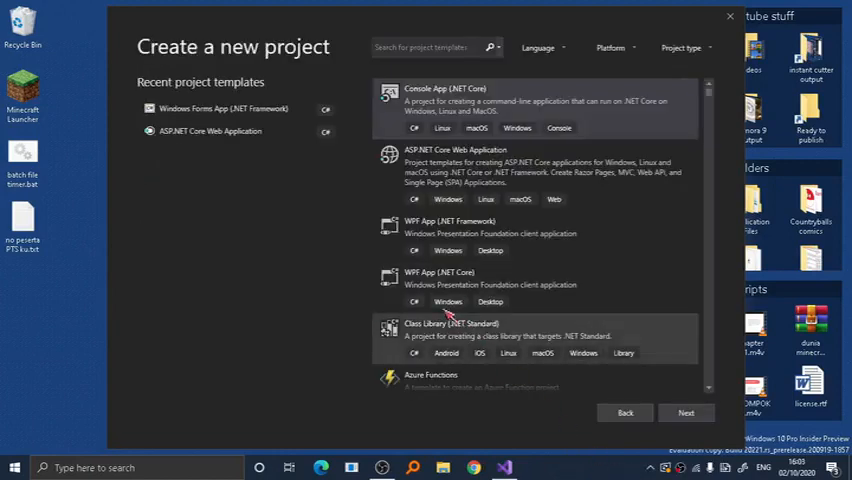
{"action": "left_click", "coordinate": [243, 108]}
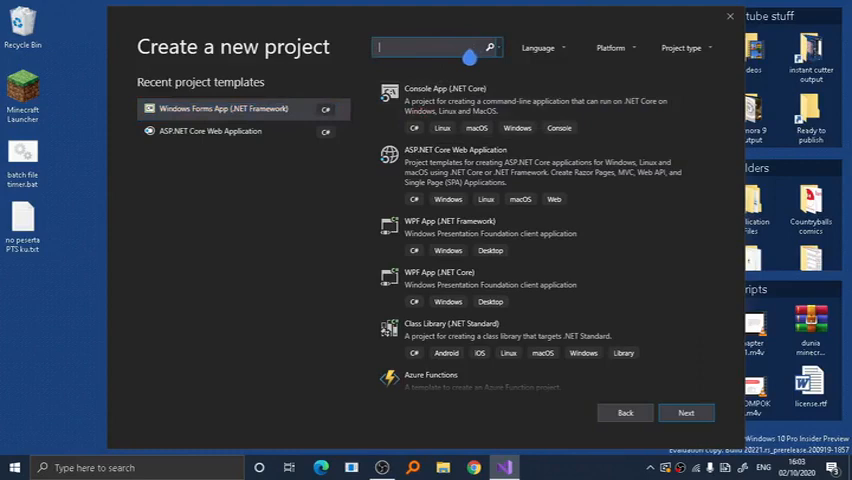
{"action": "type", "text": "winform"}
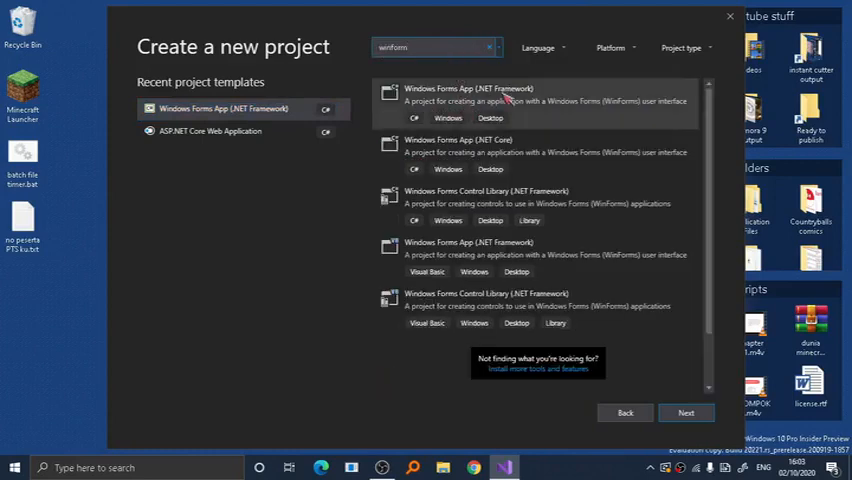
{"action": "left_click", "coordinate": [538, 101]}
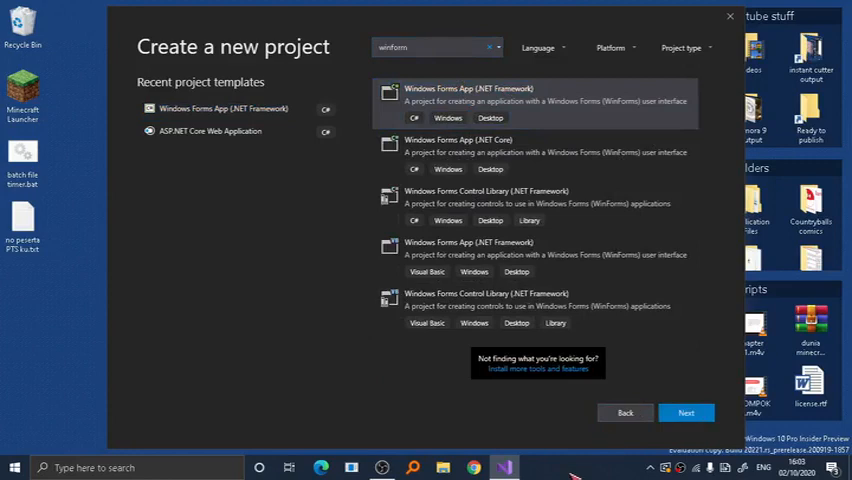
{"action": "left_click", "coordinate": [686, 412]}
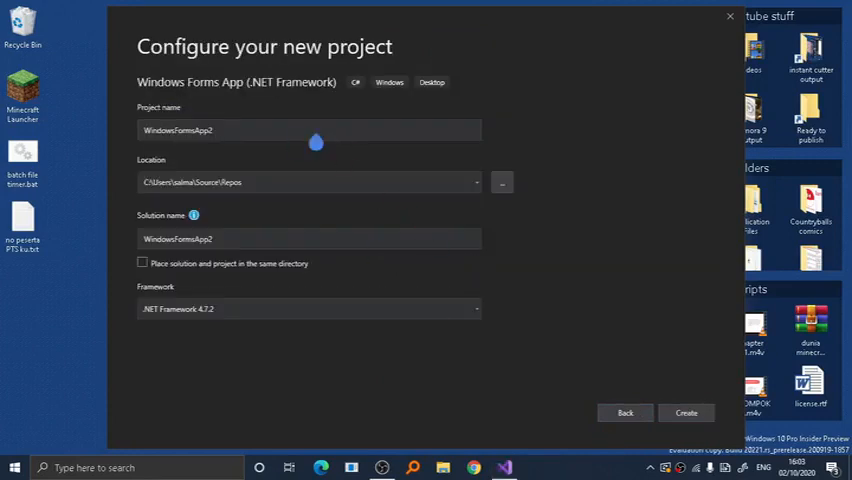
{"action": "mouse_move", "coordinate": [600, 224]}
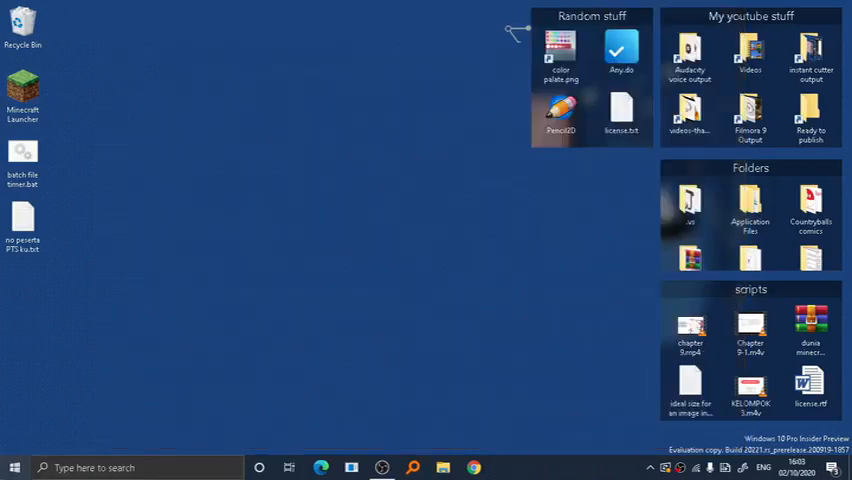
{"action": "left_click", "coordinate": [15, 467]}
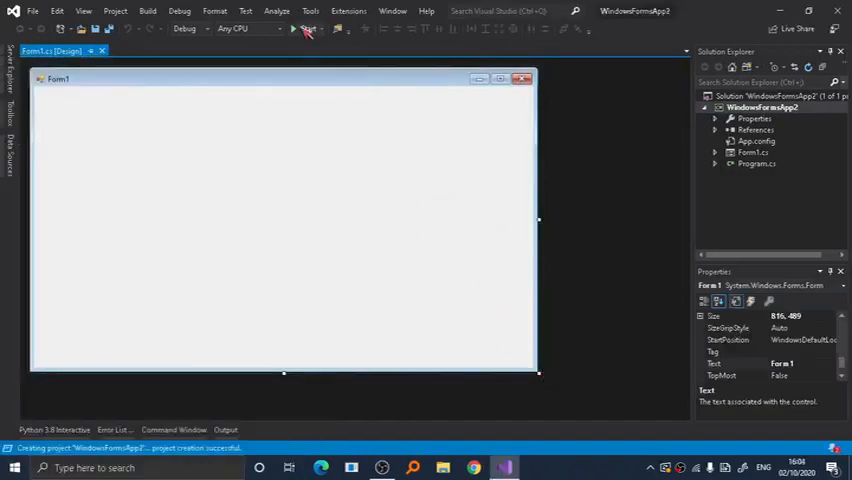
Build and run the blank WindowsFormsApp2 form, then close the running window
{"action": "left_click", "coordinate": [308, 28]}
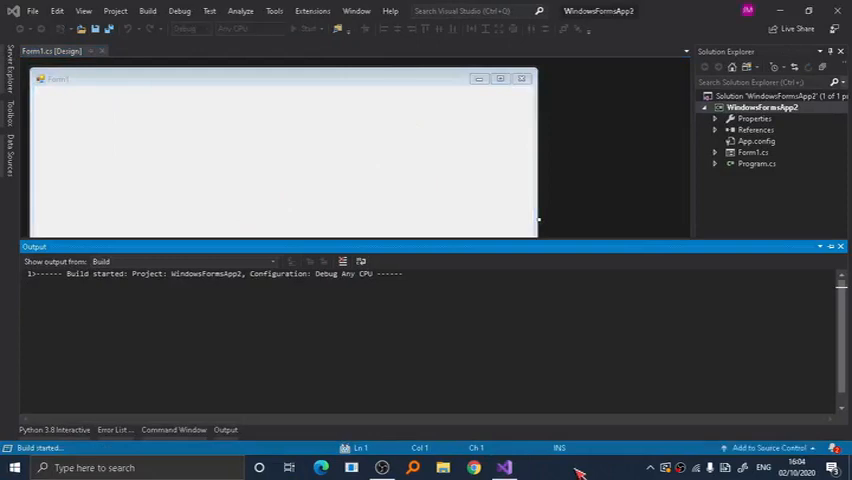
{"action": "left_click", "coordinate": [309, 28]}
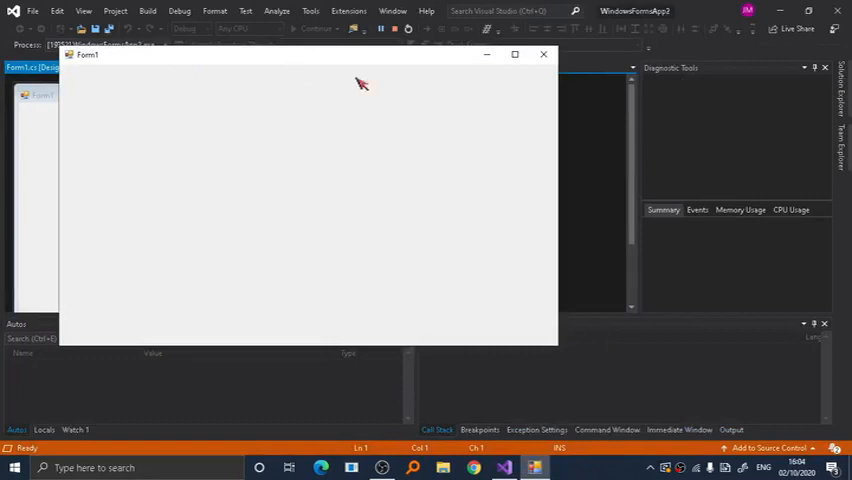
{"action": "mouse_move", "coordinate": [545, 55]}
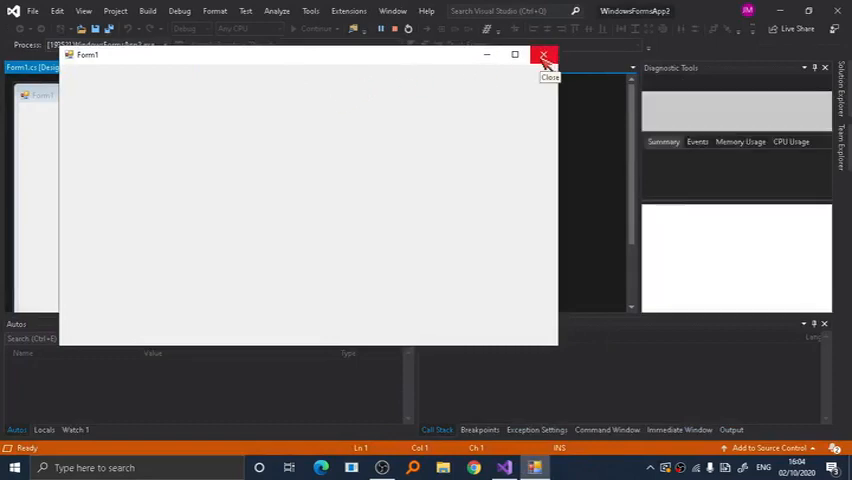
{"action": "left_click", "coordinate": [544, 55]}
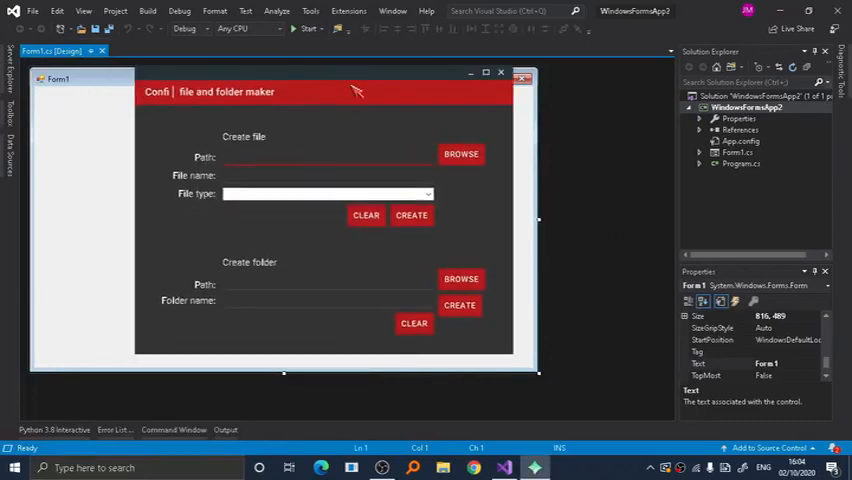
{"action": "mouse_move", "coordinate": [450, 135]}
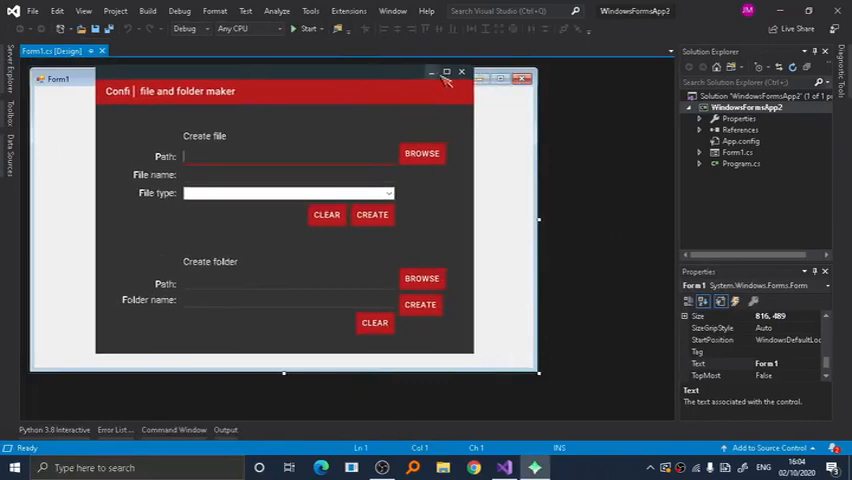
{"action": "mouse_move", "coordinate": [421, 153]}
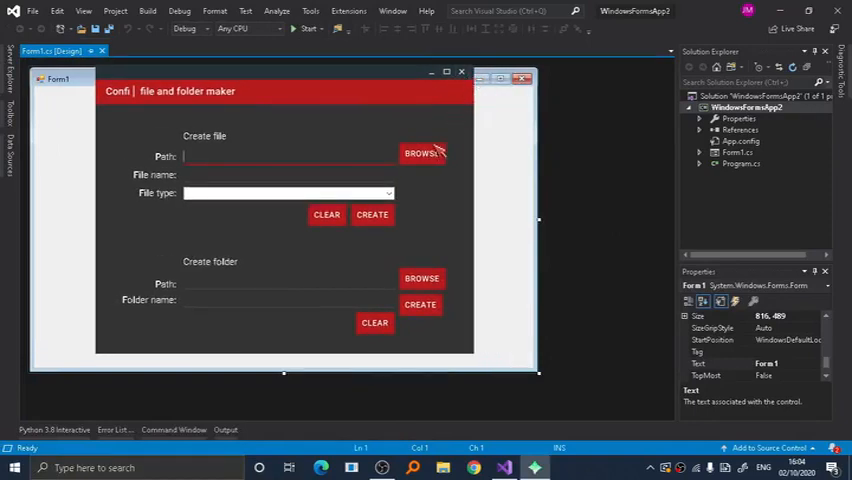
{"action": "mouse_move", "coordinate": [437, 218]}
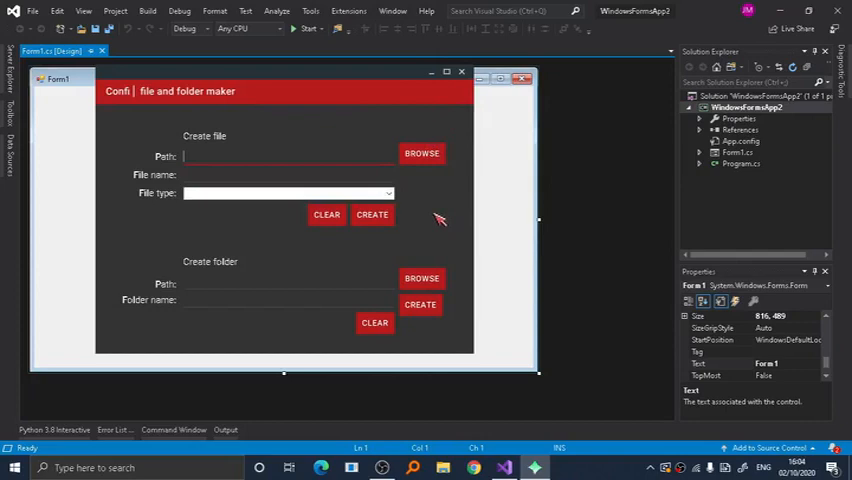
{"action": "mouse_move", "coordinate": [395, 218]}
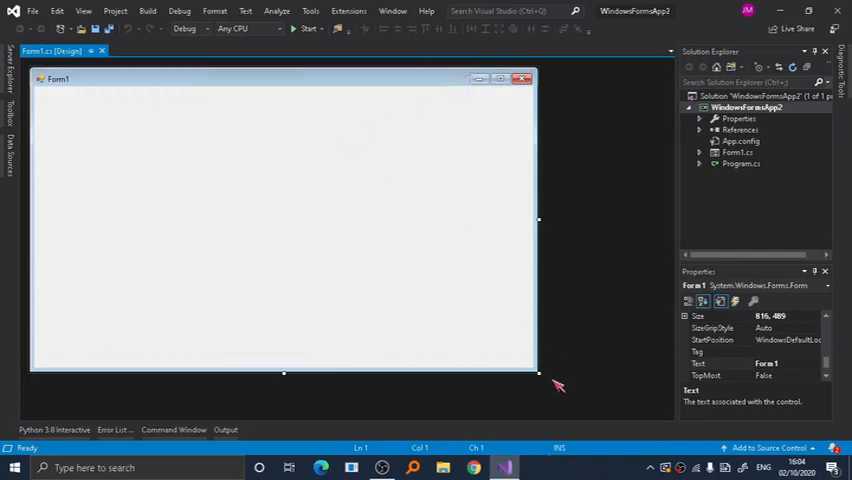
Shrink Form1 to roughly half its size and open the Project menu for NuGet
{"action": "left_click_drag", "start_coordinate": [538, 374], "coordinate": [287, 299]}
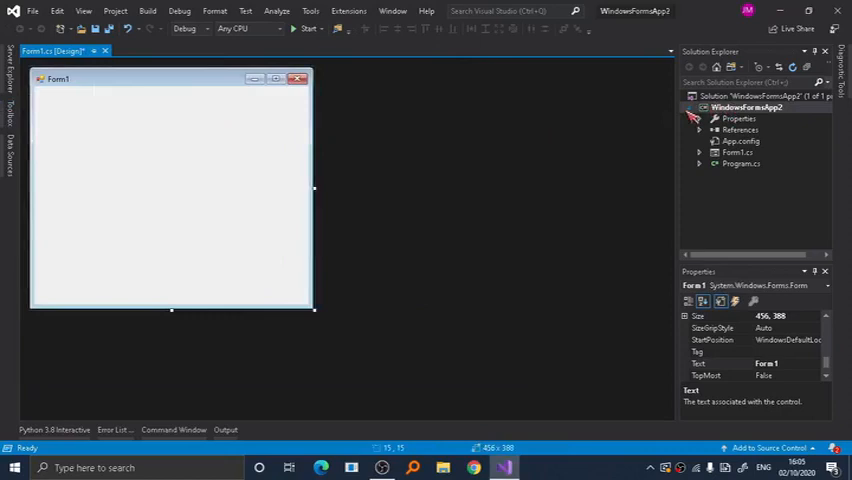
{"action": "mouse_move", "coordinate": [165, 22]}
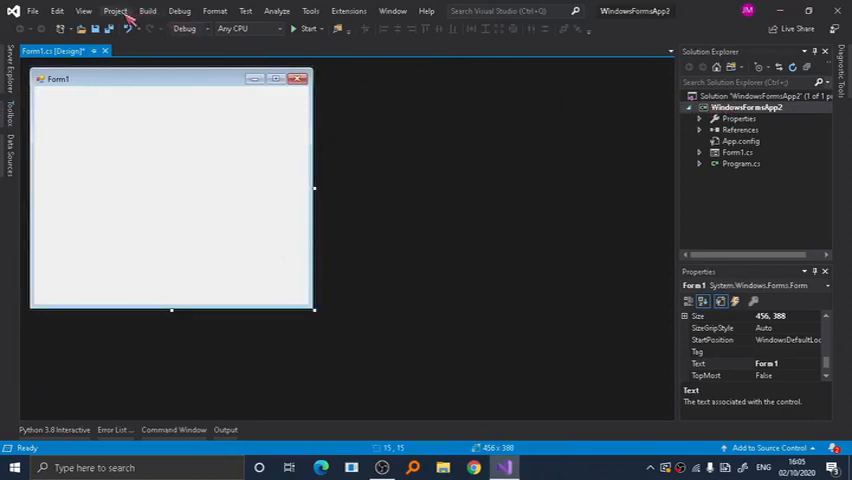
{"action": "left_click", "coordinate": [114, 11]}
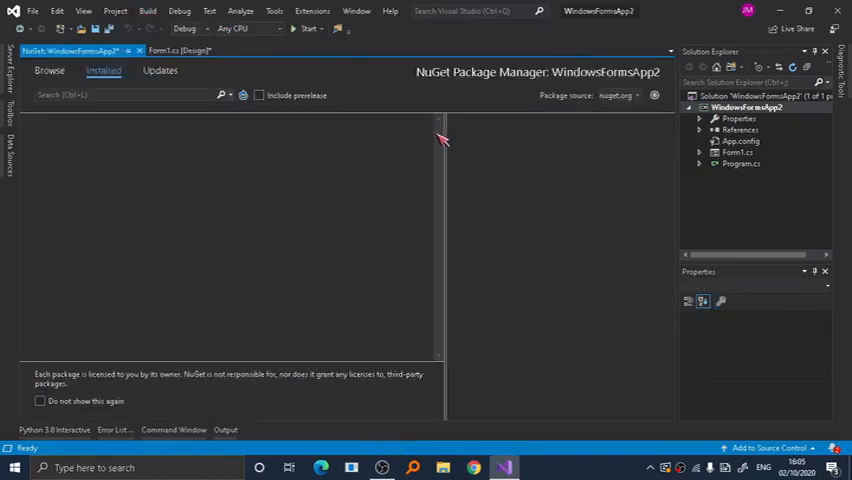
Browse NuGet for 'MaterialSkin' and install the MaterialSkin.Net4 1.0.0 package
{"action": "left_click", "coordinate": [48, 70]}
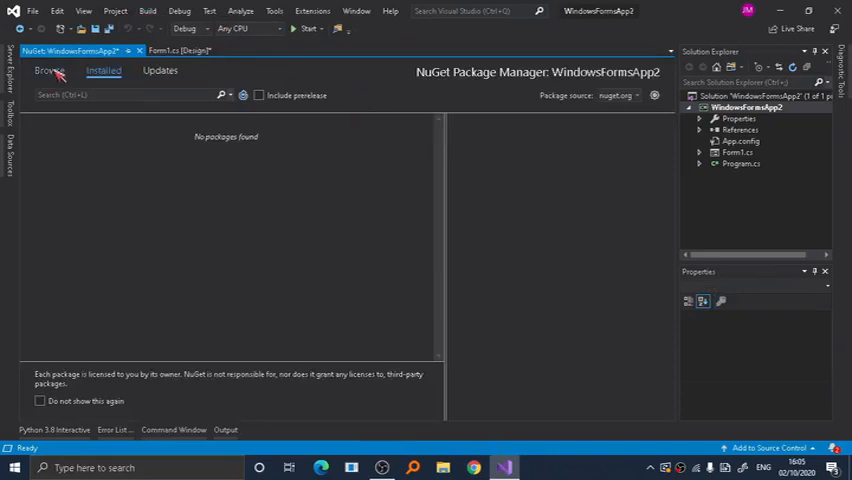
{"action": "left_click", "coordinate": [49, 70]}
{"action": "type", "text": "ma"}
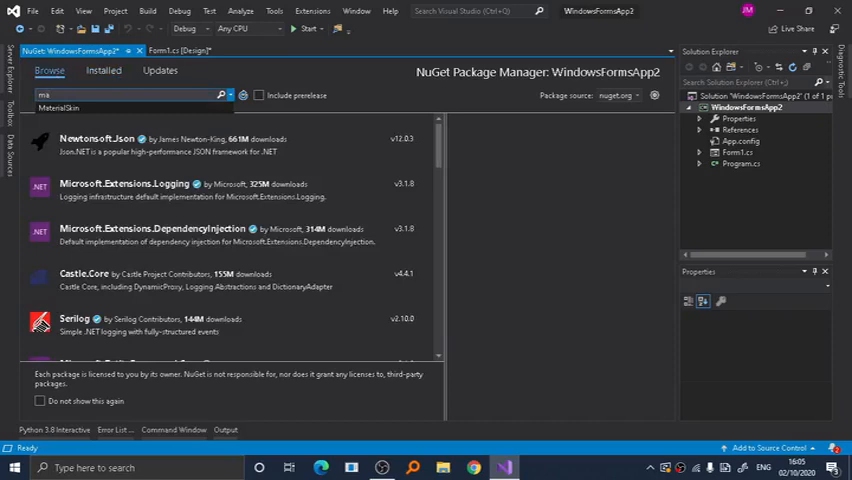
{"action": "type", "text": "MaterialSkin"}
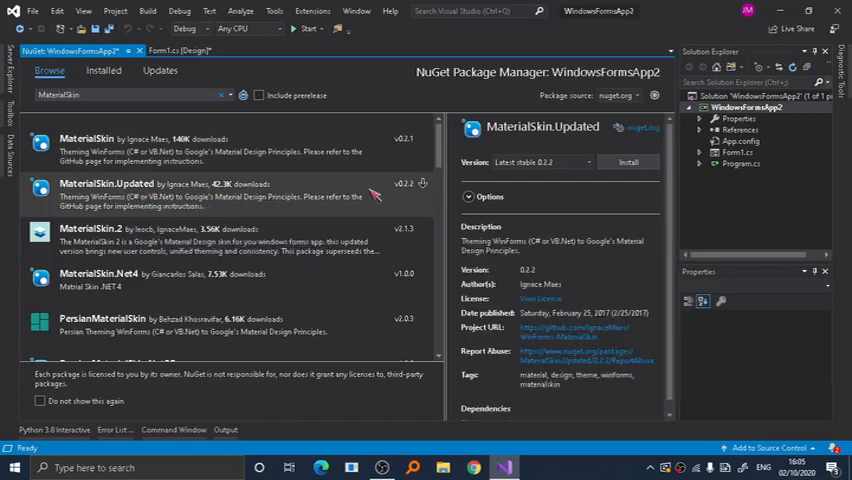
{"action": "mouse_move", "coordinate": [393, 194]}
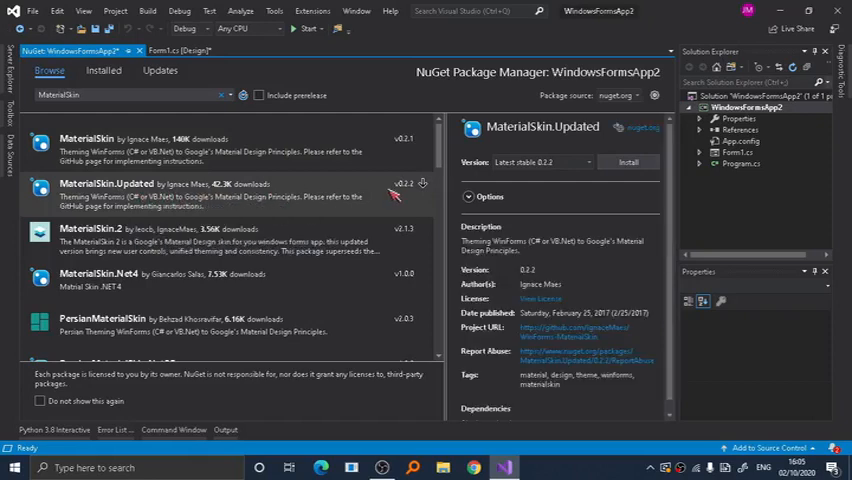
{"action": "mouse_move", "coordinate": [388, 207]}
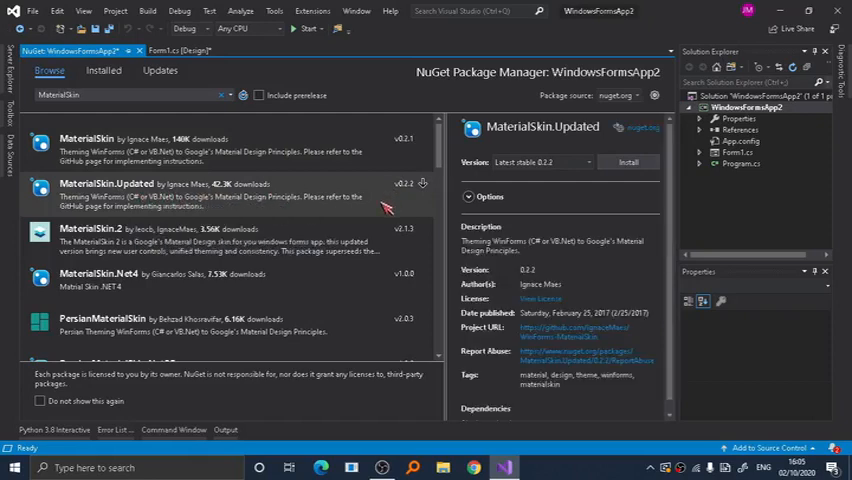
{"action": "mouse_move", "coordinate": [531, 195]}
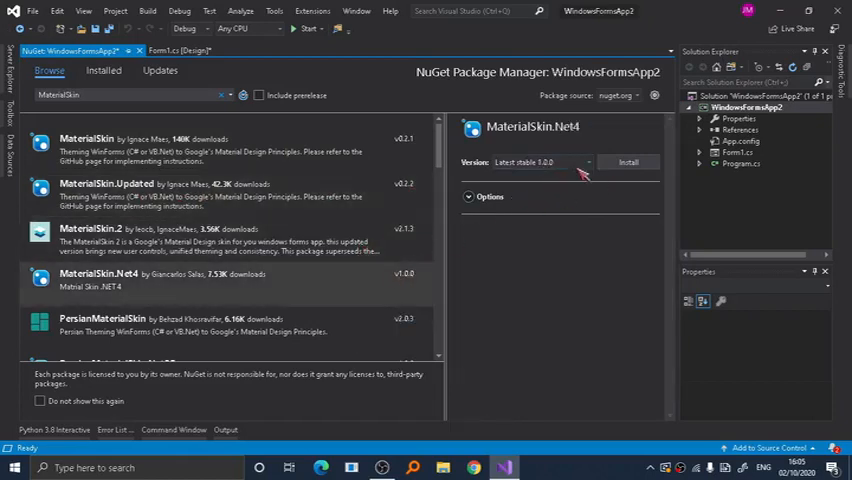
{"action": "left_click", "coordinate": [628, 162]}
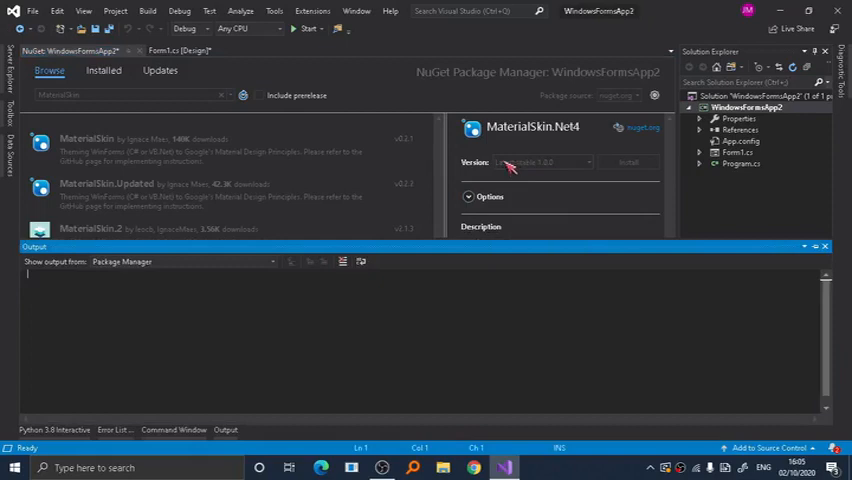
{"action": "left_click", "coordinate": [627, 162]}
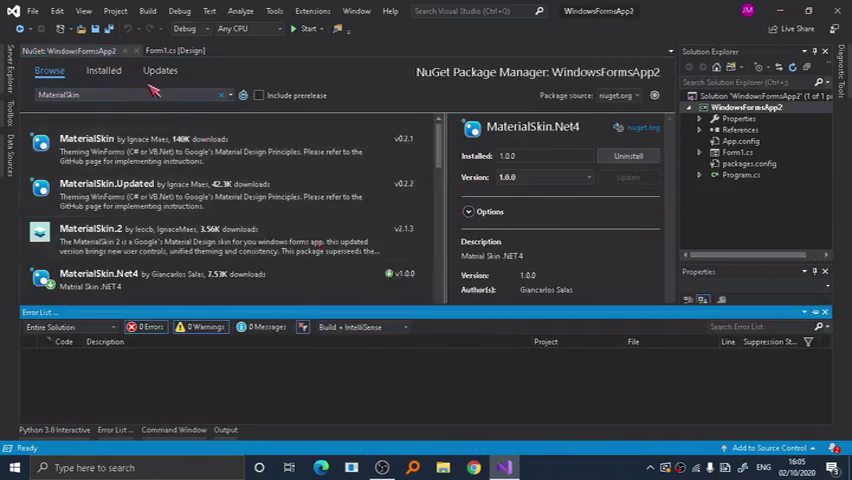
Add MaterialSkin and MaterialSkin.Controls usings to Form1.cs and change its base class to MaterialForm
{"action": "left_click", "coordinate": [175, 51]}
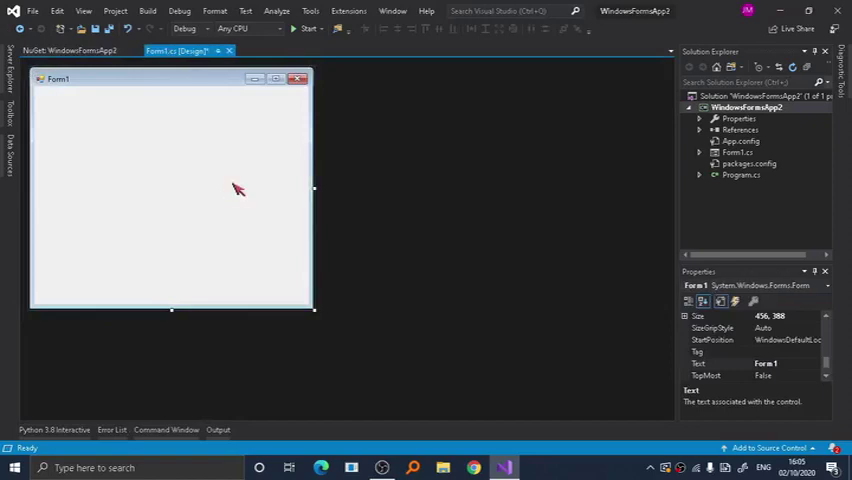
{"action": "double_click", "coordinate": [170, 190]}
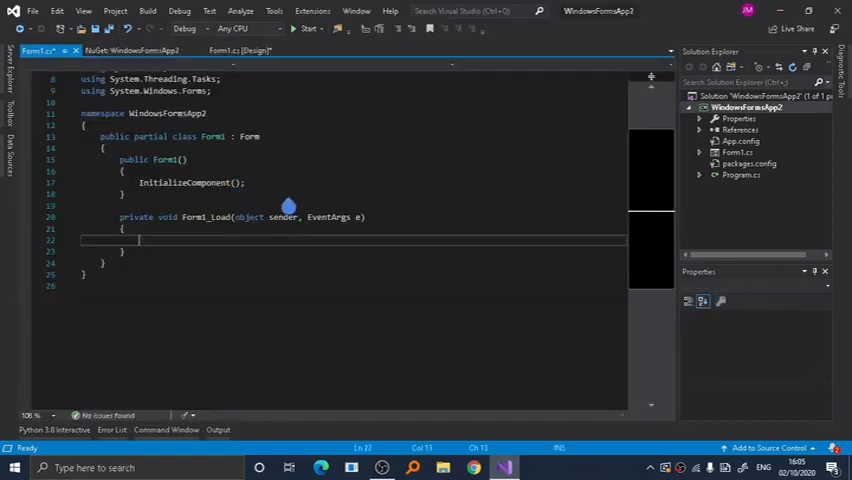
{"action": "scroll", "scroll_direction": "up", "scroll_amount": 3}
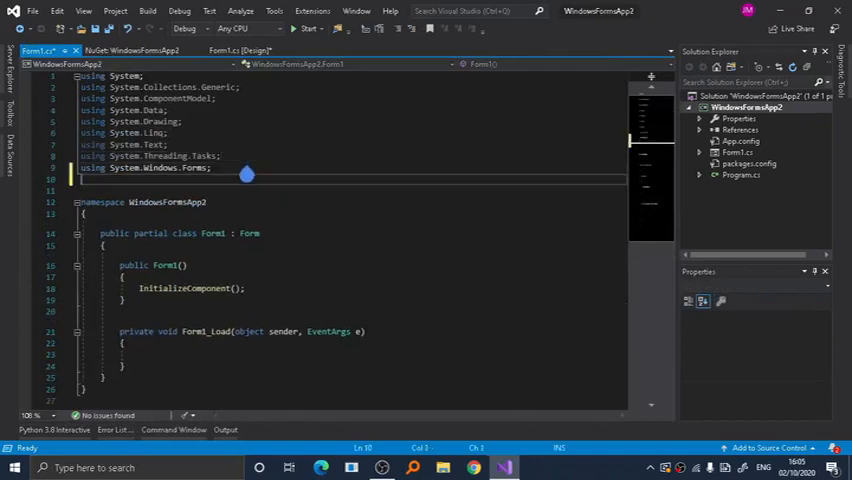
{"action": "type", "text": "using MaterialSkin"}
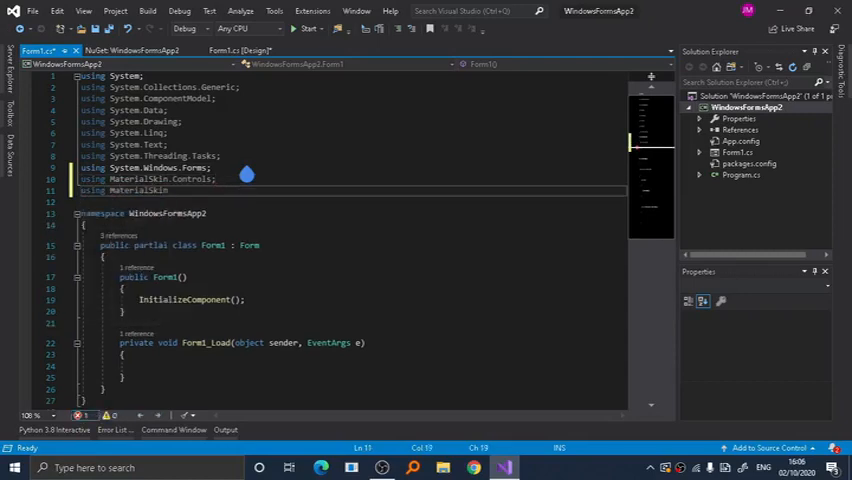
{"action": "type", "text": "."}
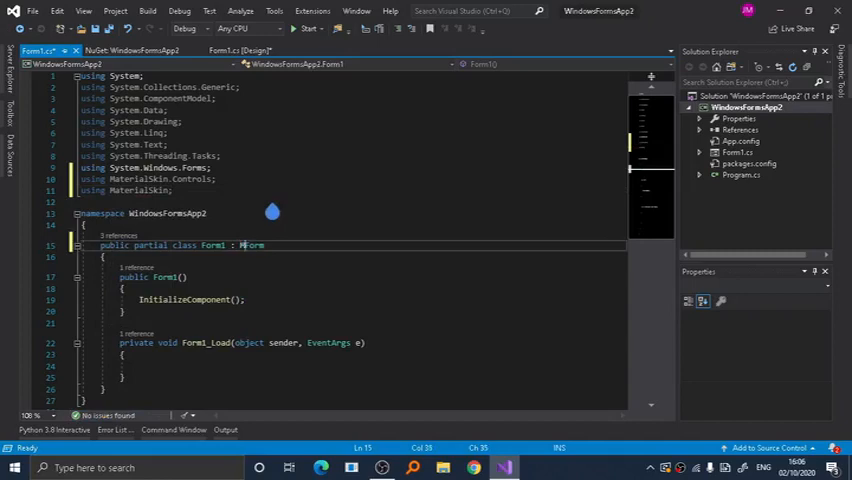
{"action": "type", "text": "MaterialForm"}
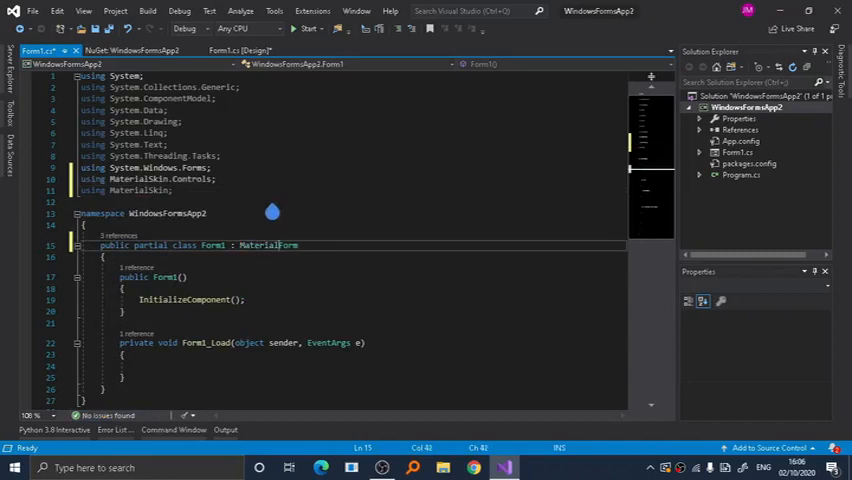
{"action": "left_click", "coordinate": [240, 50]}
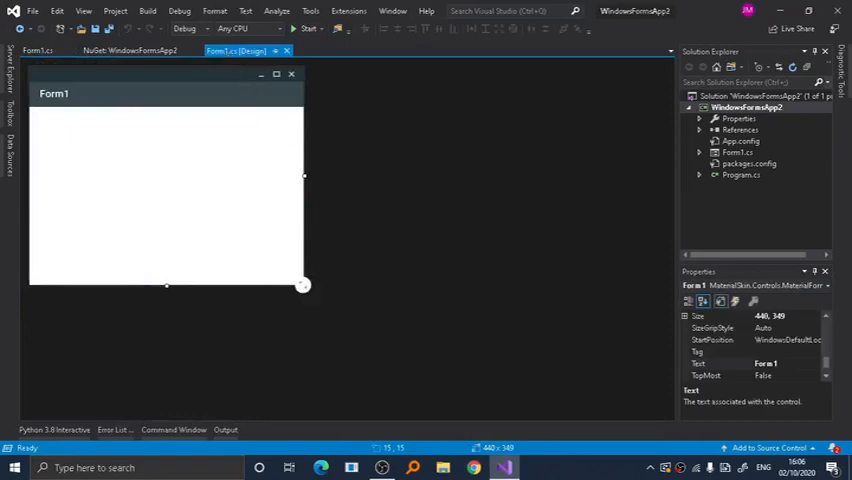
Widen the form, save, and set its title text to 'run prompt'
{"action": "left_click_drag", "start_coordinate": [303, 285], "coordinate": [363, 276]}
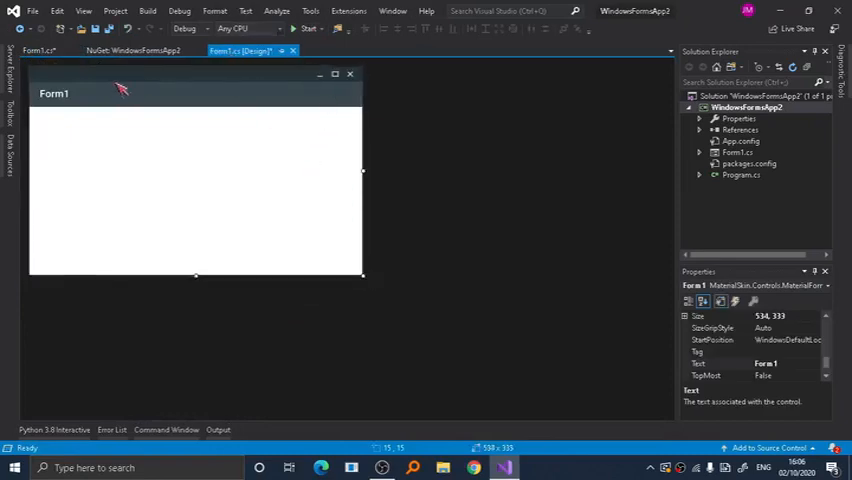
{"action": "key", "text": "ctrl+s"}
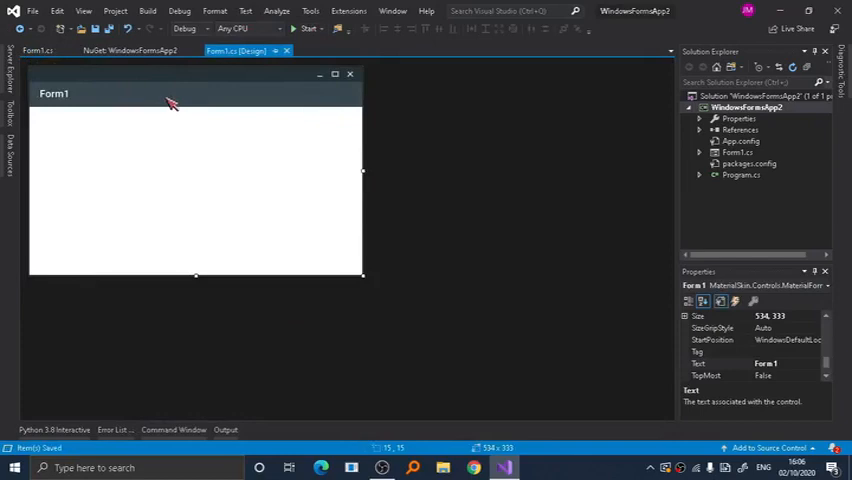
{"action": "scroll", "scroll_direction": "down", "scroll_amount": 3}
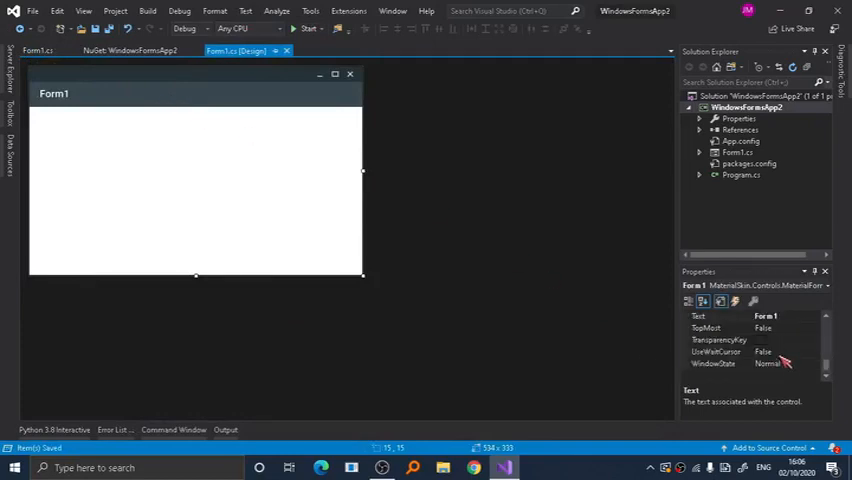
{"action": "left_click", "coordinate": [700, 316]}
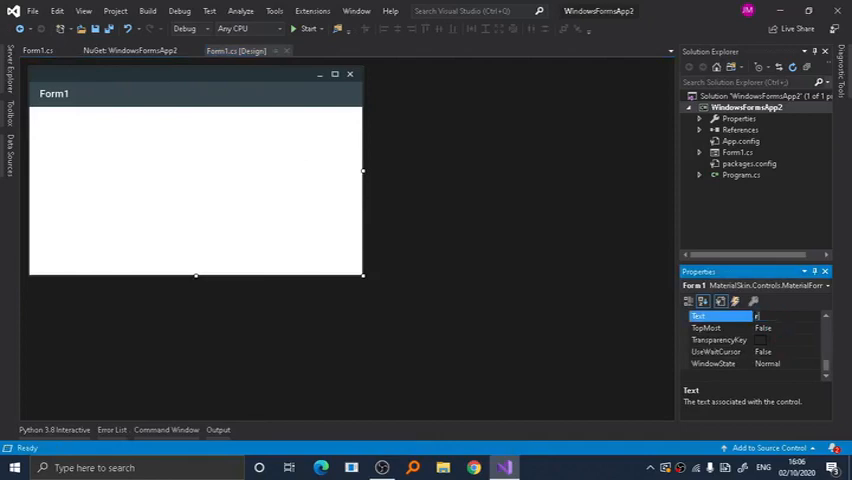
{"action": "type", "text": "un prompt"}
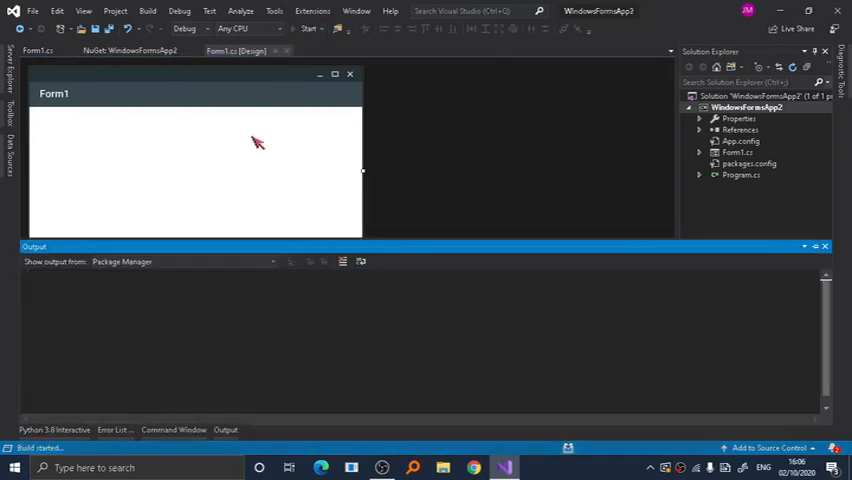
Run the app to preview the Material window, close it, and show the toolbox
{"action": "left_click", "coordinate": [309, 28]}
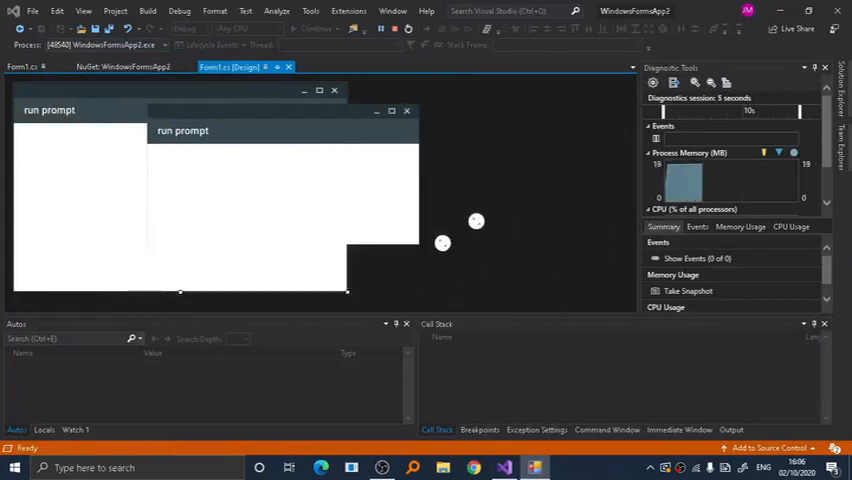
{"action": "left_click", "coordinate": [406, 111]}
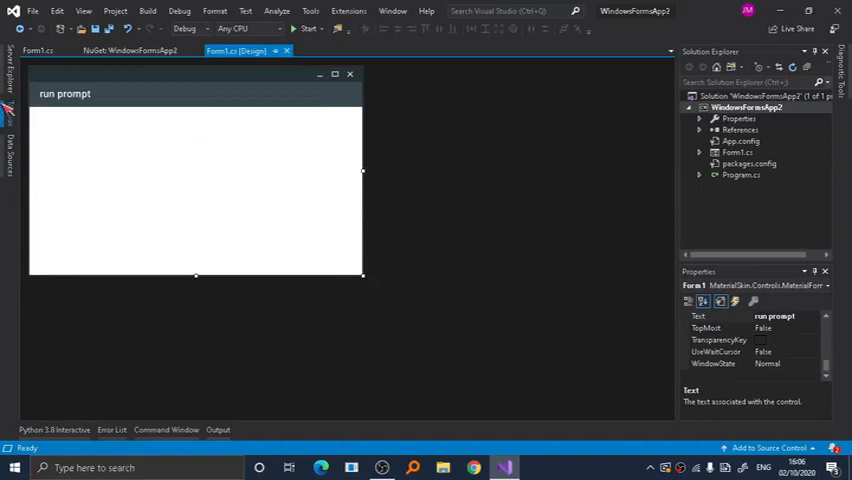
{"action": "left_click", "coordinate": [8, 90]}
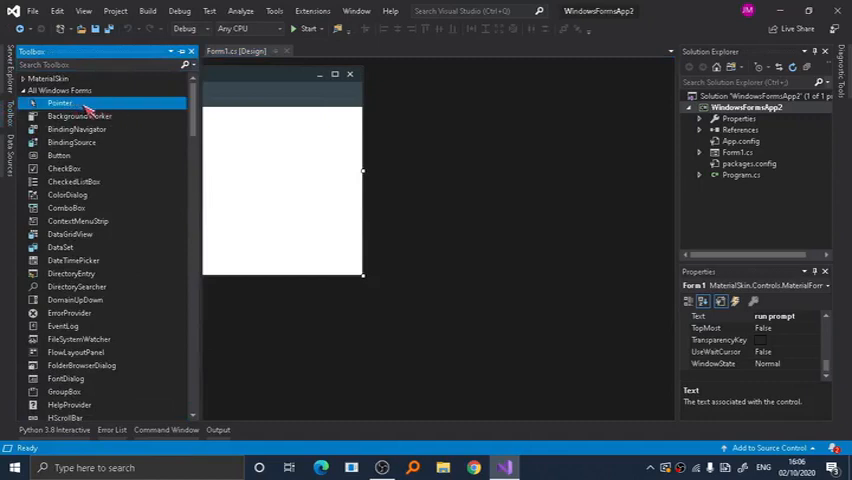
Add the MaterialSkin DLL from WindowsFormsApp2\packages\MaterialSkin\lib via Choose Toolbox Items
{"action": "right_click", "coordinate": [75, 102]}
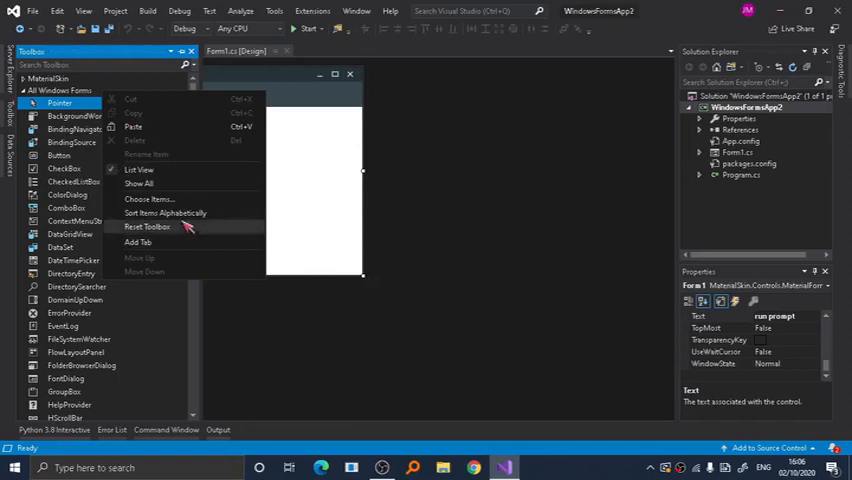
{"action": "left_click", "coordinate": [149, 198]}
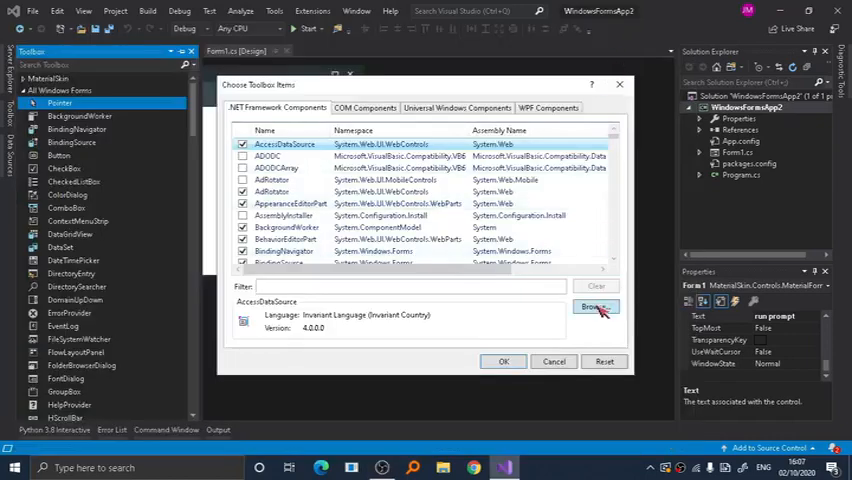
{"action": "left_click", "coordinate": [595, 307]}
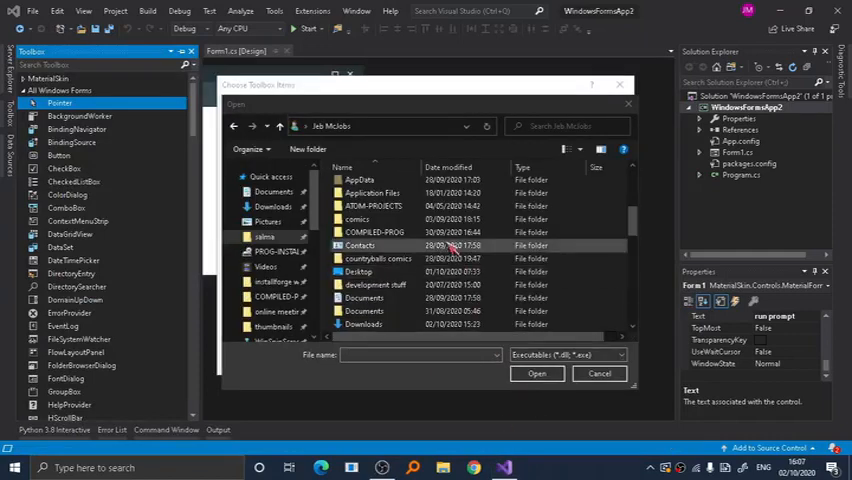
{"action": "scroll", "scroll_direction": "down", "scroll_amount": 3}
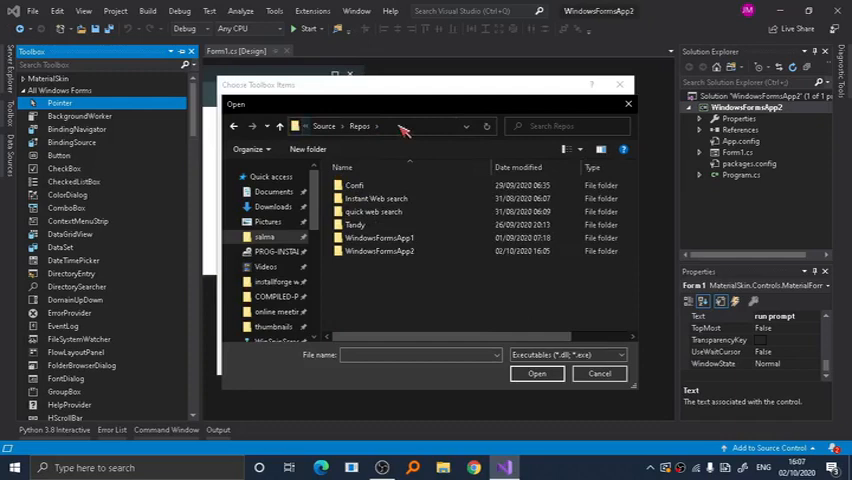
{"action": "left_click", "coordinate": [380, 251]}
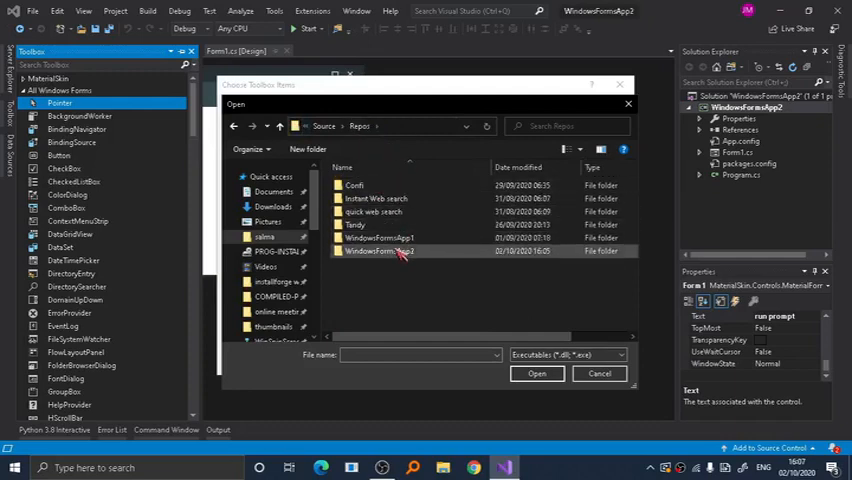
{"action": "double_click", "coordinate": [378, 251]}
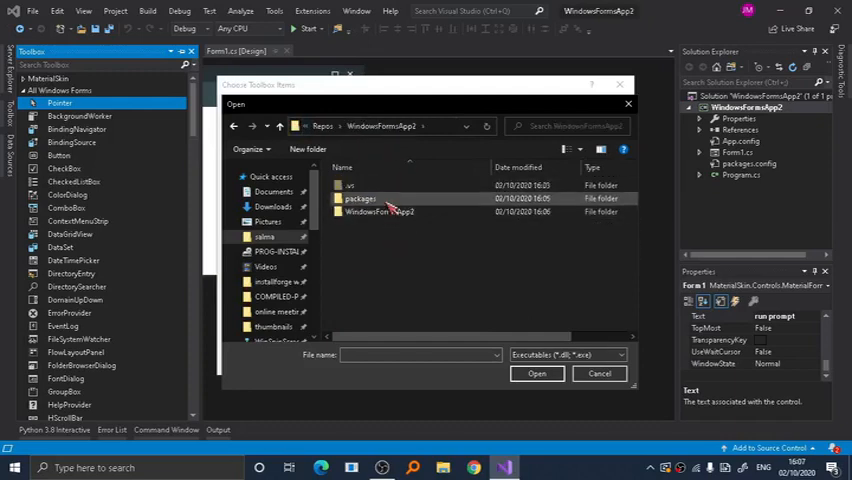
{"action": "double_click", "coordinate": [370, 198]}
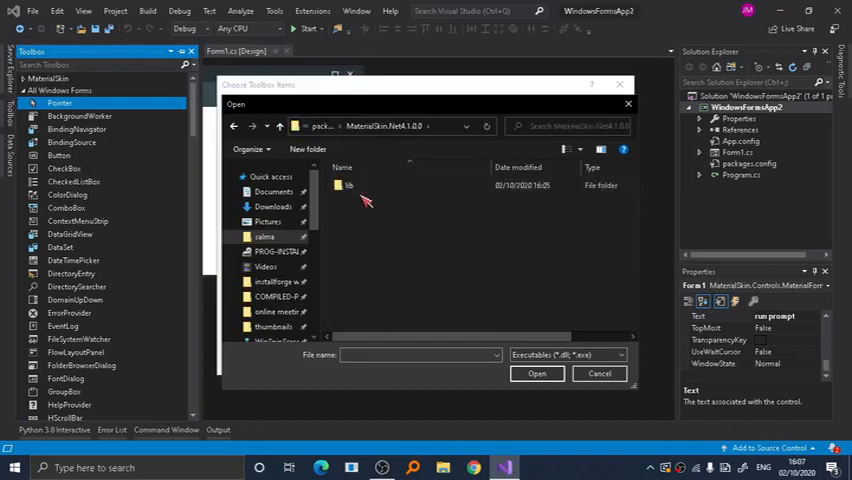
{"action": "double_click", "coordinate": [349, 185]}
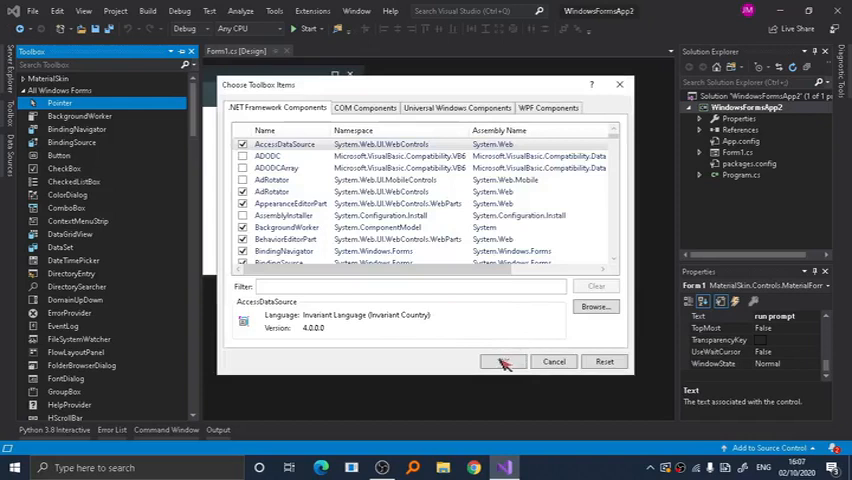
{"action": "left_click", "coordinate": [504, 361]}
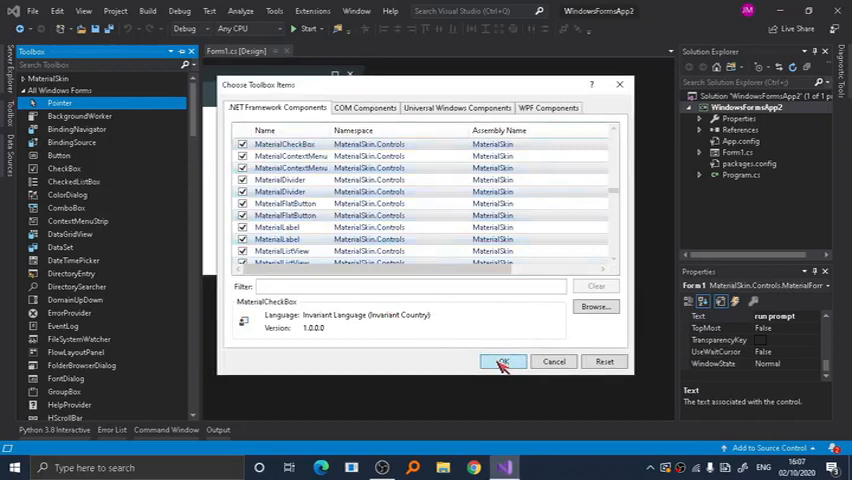
{"action": "left_click", "coordinate": [503, 361]}
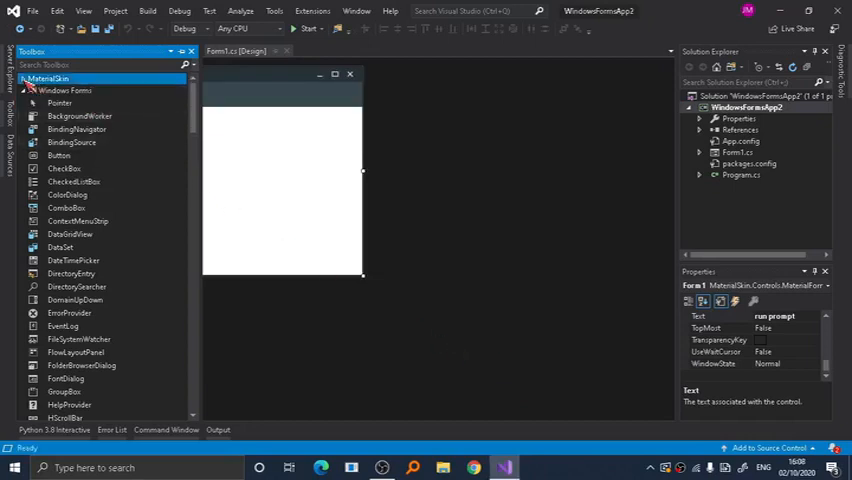
Expand the Toolbox's MaterialSkin group to list controls like MaterialCheckBox and MaterialTabSelector
{"action": "left_click", "coordinate": [30, 78]}
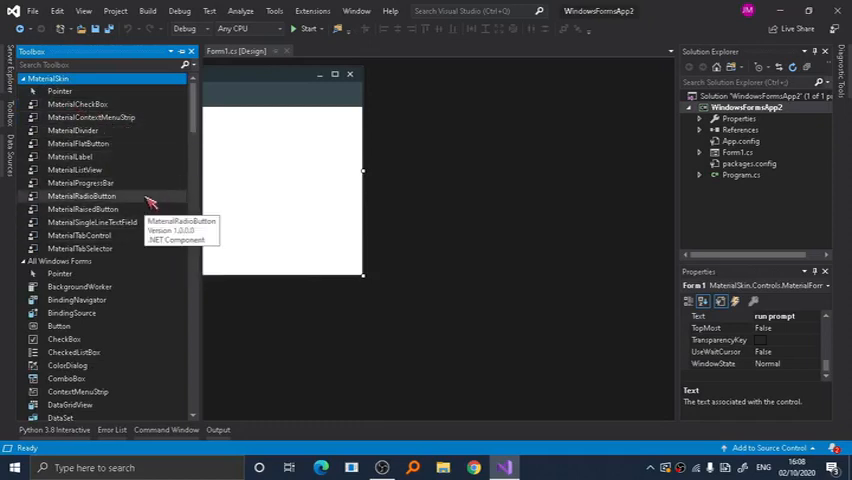
{"action": "mouse_move", "coordinate": [165, 225]}
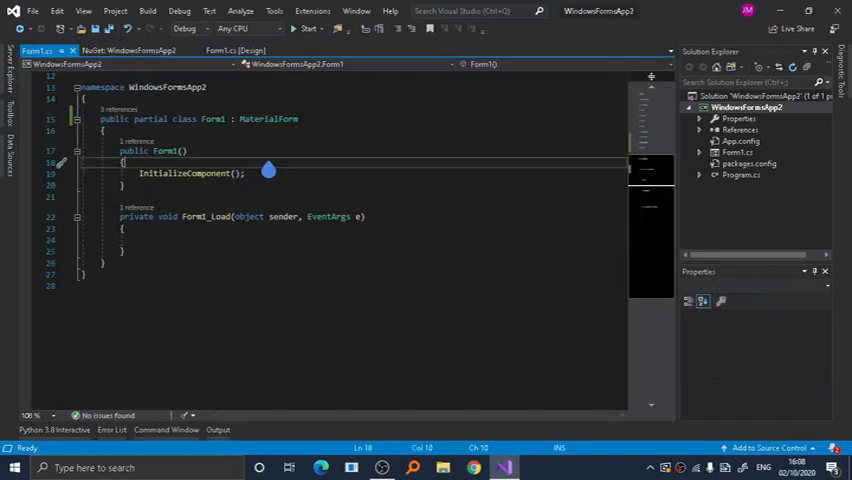
Below InitializeComponent, add a MaterialSkinManager with LIGHT theme and Red800 scheme, then return to Design
{"action": "left_click", "coordinate": [245, 173]}
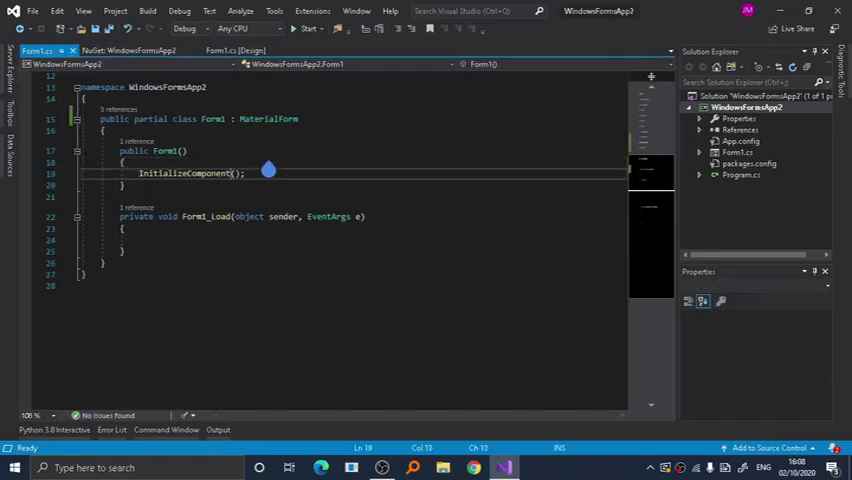
{"action": "key", "text": "enter"}
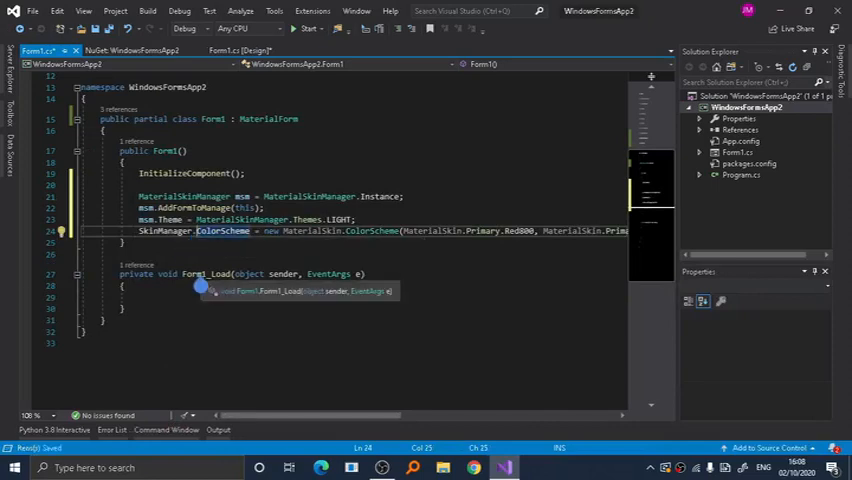
{"action": "left_click", "coordinate": [240, 50]}
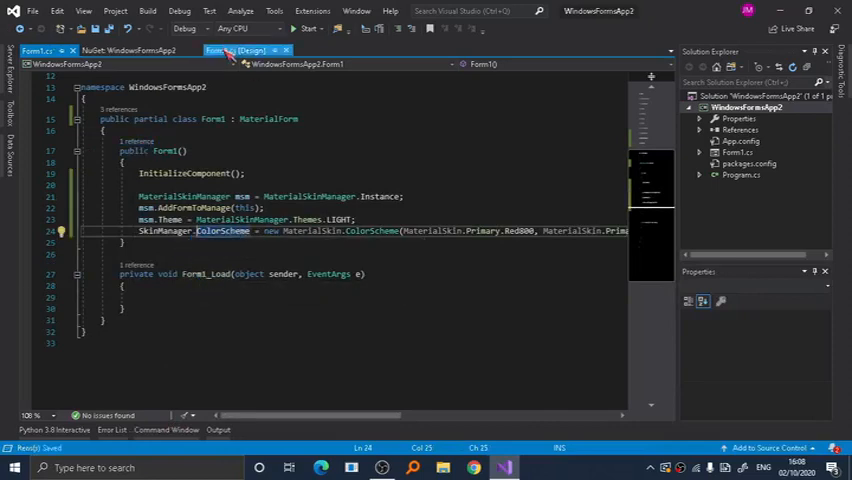
{"action": "left_click", "coordinate": [235, 50]}
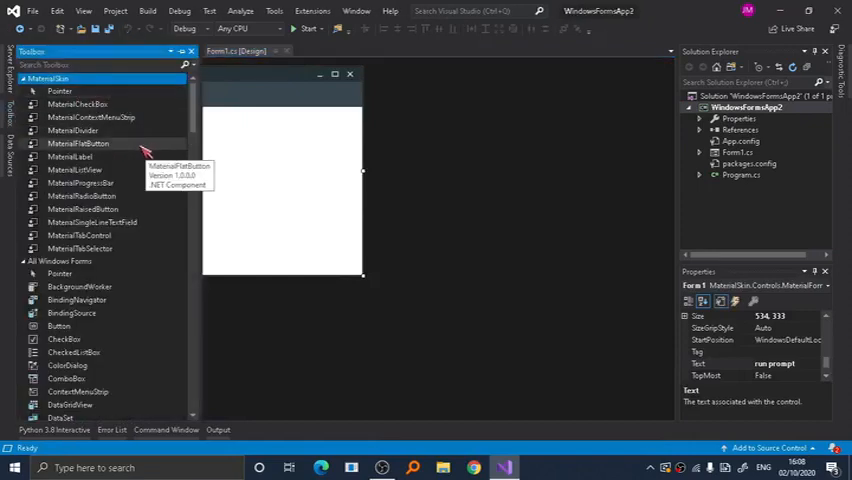
Drag a MaterialFlatButton onto the form and set its text to 'Run'
{"action": "left_click_drag", "start_coordinate": [77, 143], "coordinate": [289, 162]}
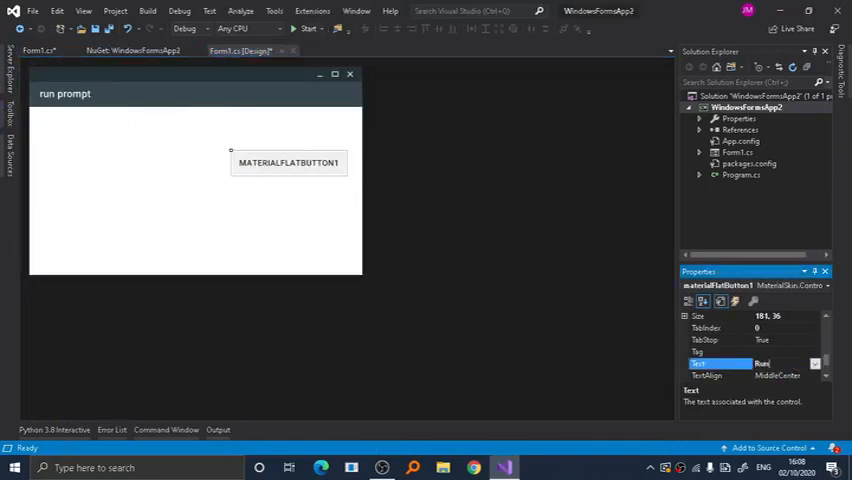
{"action": "type", "text": "Run"}
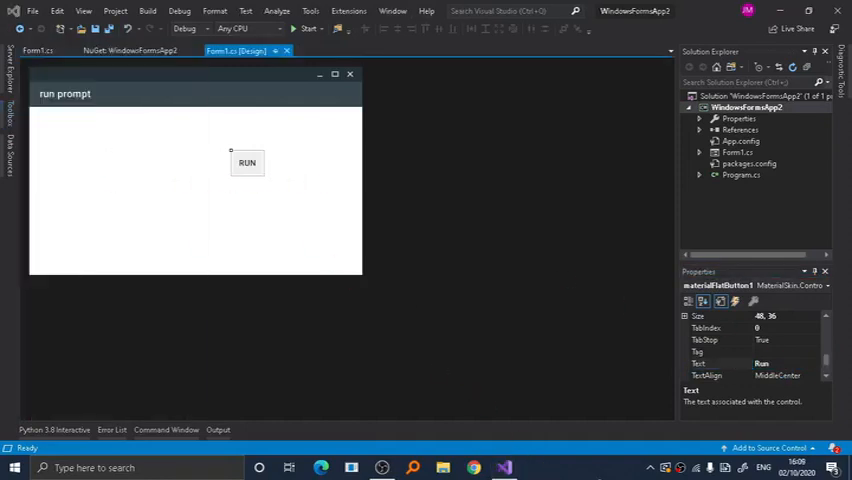
{"action": "mouse_move", "coordinate": [170, 174]}
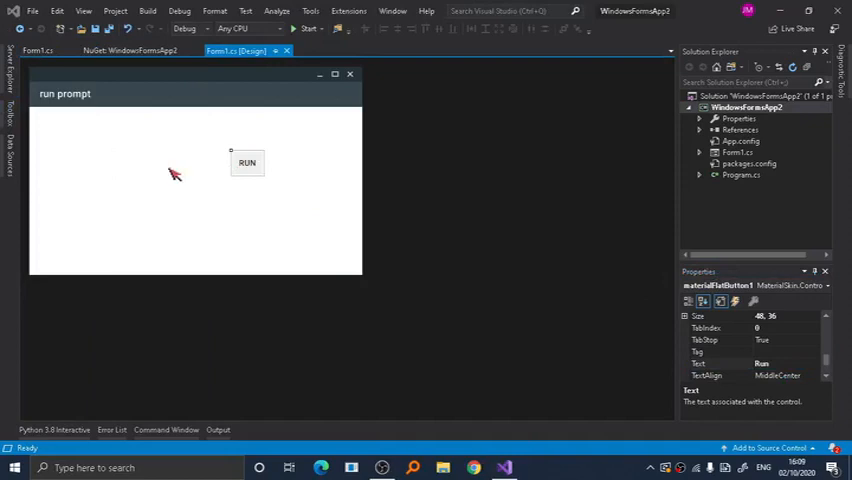
{"action": "left_click", "coordinate": [11, 100]}
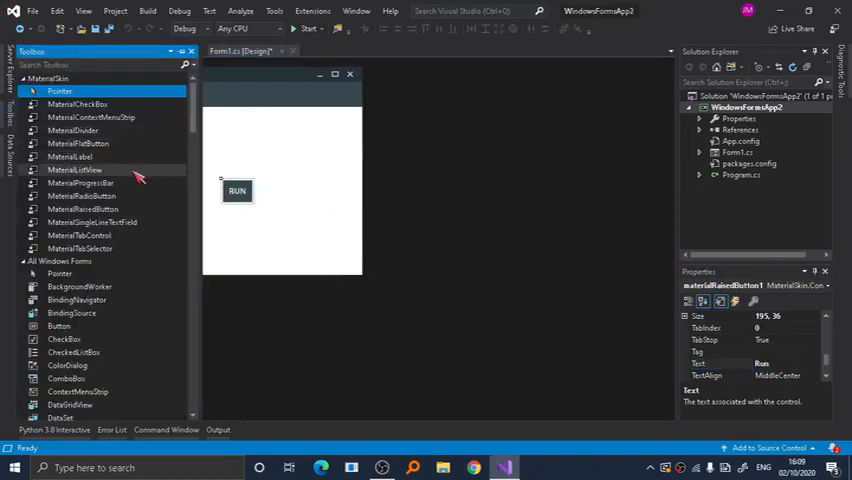
{"action": "mouse_move", "coordinate": [155, 226]}
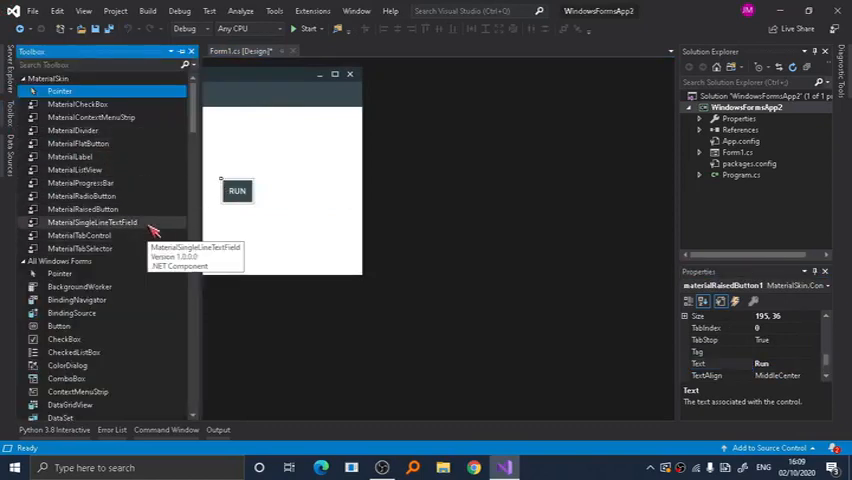
{"action": "mouse_move", "coordinate": [157, 160]}
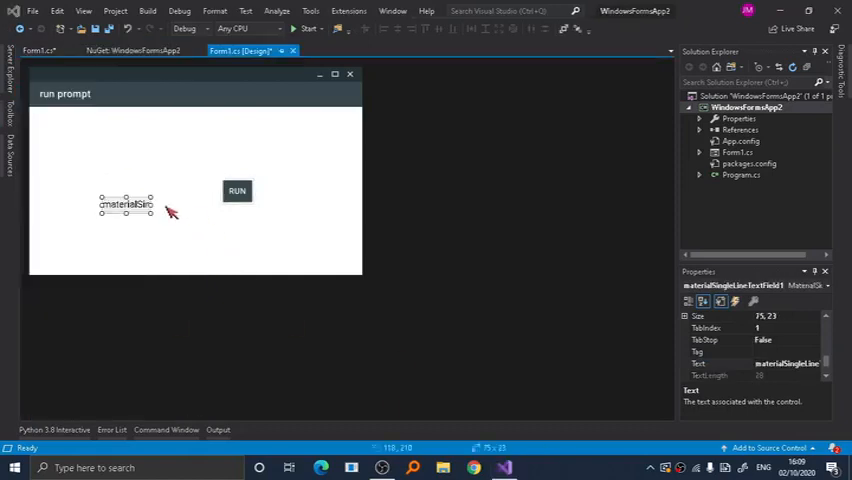
Widen the single-line text field, move it to the top left, and shorten the form
{"action": "left_click_drag", "start_coordinate": [151, 205], "coordinate": [244, 205]}
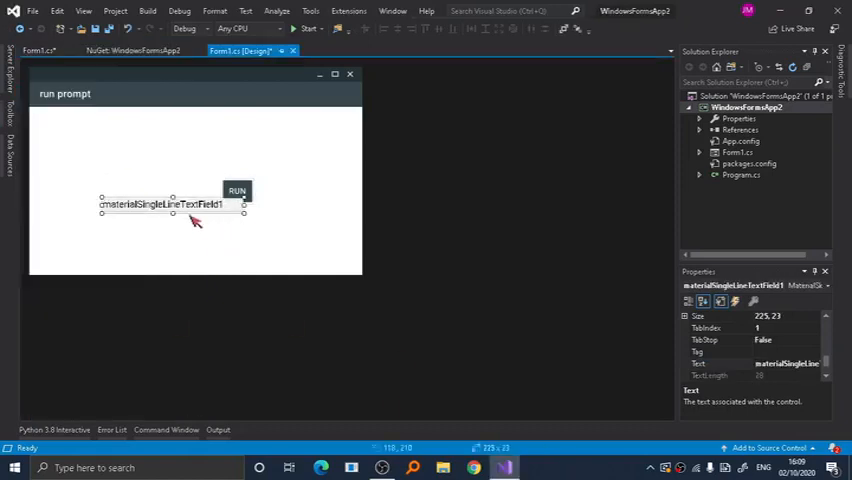
{"action": "left_click", "coordinate": [7, 117]}
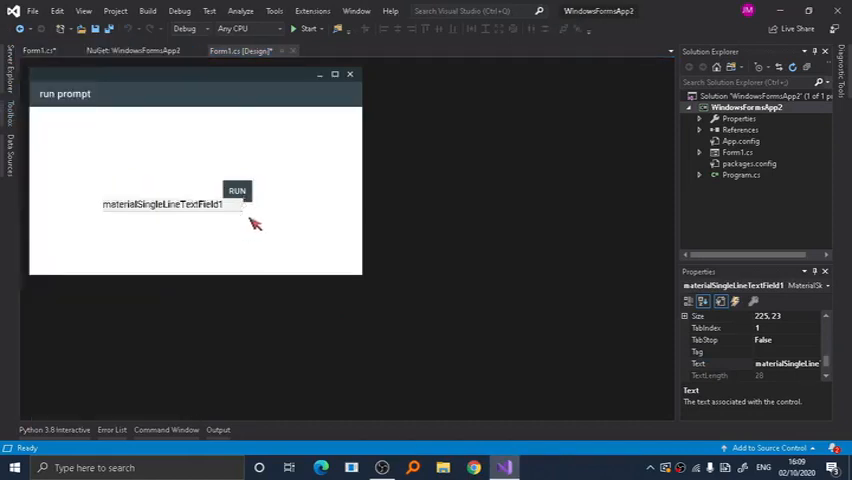
{"action": "left_click_drag", "start_coordinate": [165, 204], "coordinate": [124, 140]}
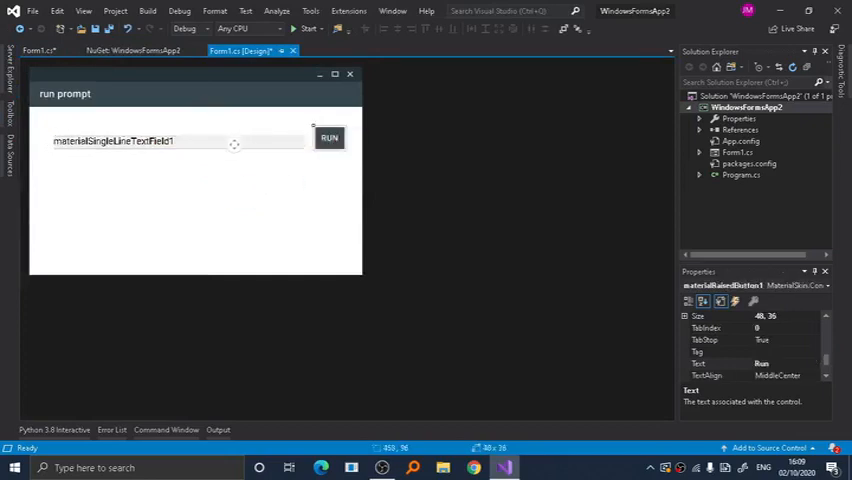
{"action": "left_click", "coordinate": [197, 220]}
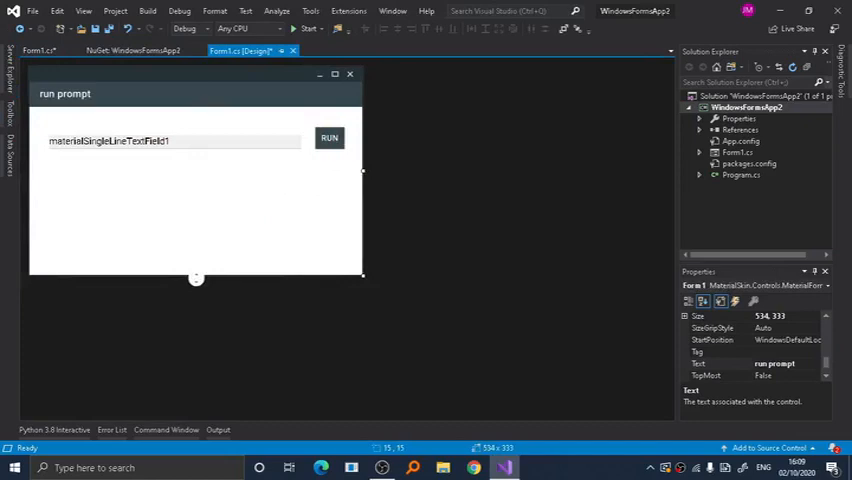
{"action": "left_click_drag", "start_coordinate": [196, 277], "coordinate": [196, 178]}
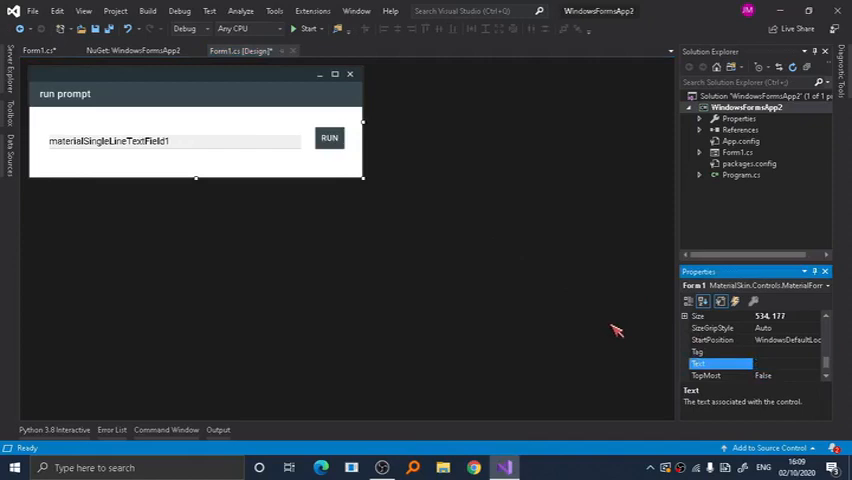
{"action": "mouse_move", "coordinate": [530, 270]}
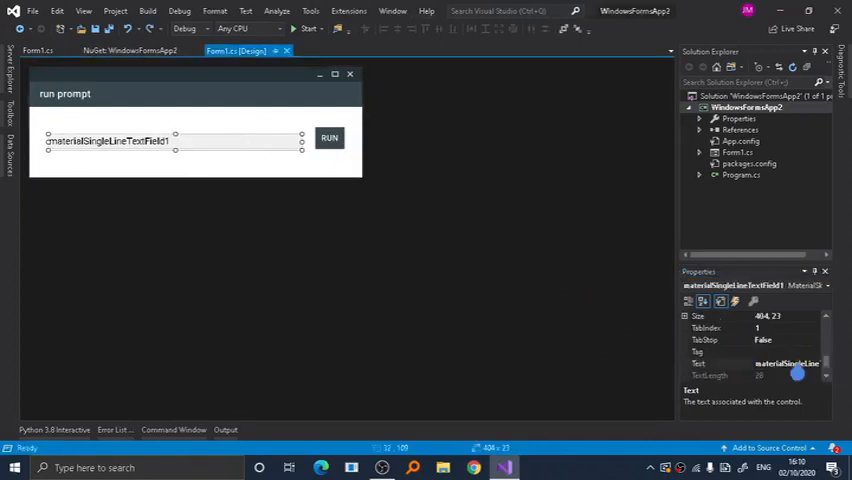
Clear the text field's text, switch to the Blue400/BlueGrey900 scheme, and run the app twice
{"action": "left_click", "coordinate": [200, 165]}
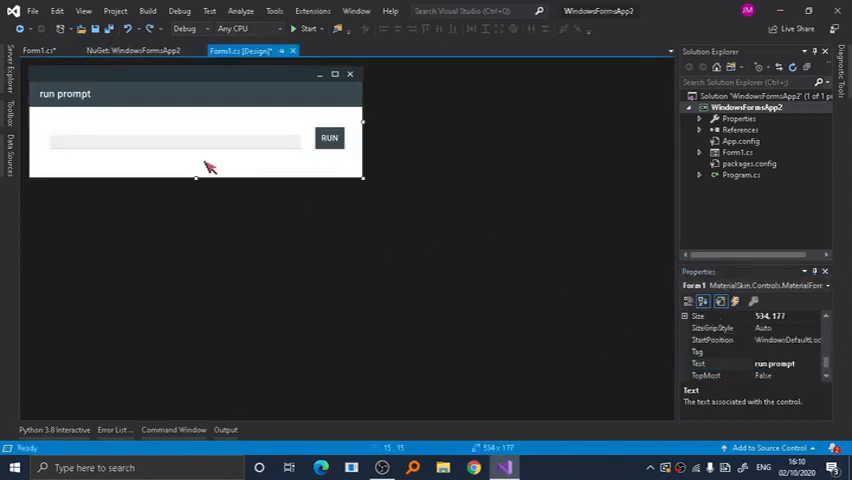
{"action": "left_click", "coordinate": [310, 28]}
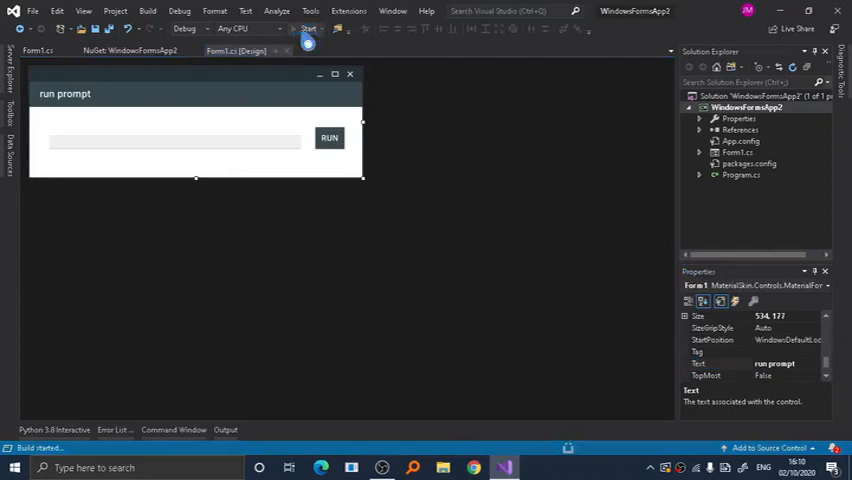
{"action": "left_click", "coordinate": [308, 28]}
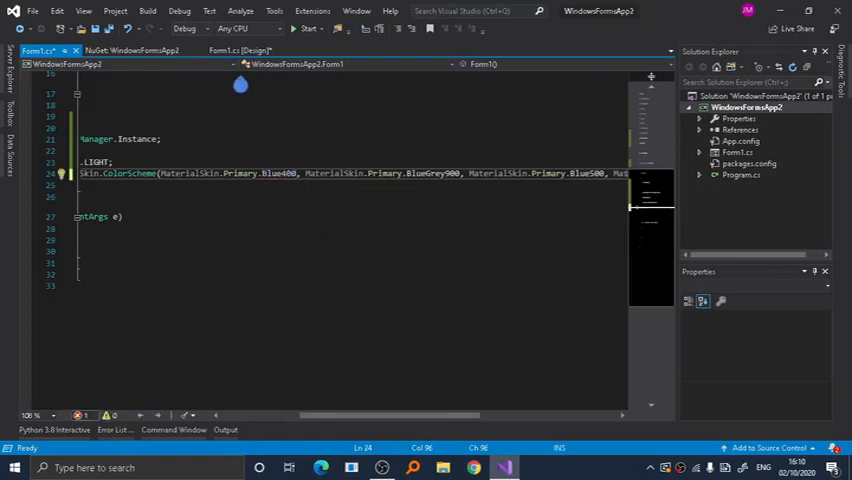
{"action": "left_click", "coordinate": [307, 28]}
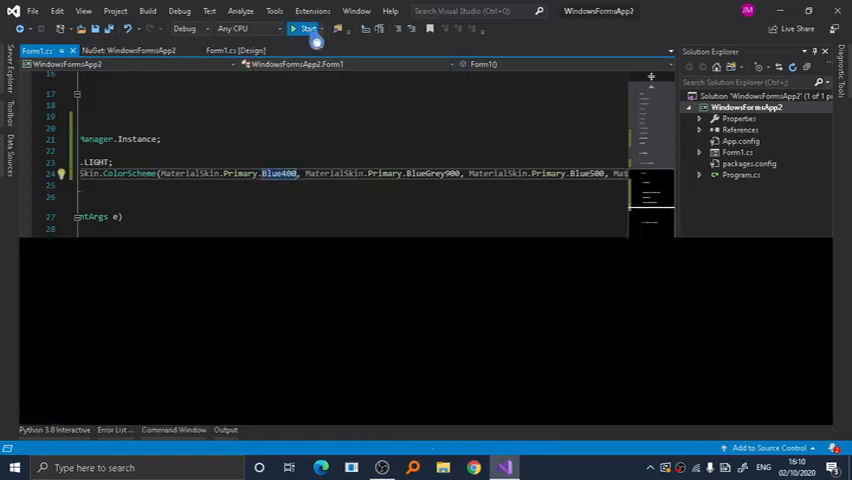
{"action": "left_click", "coordinate": [305, 28]}
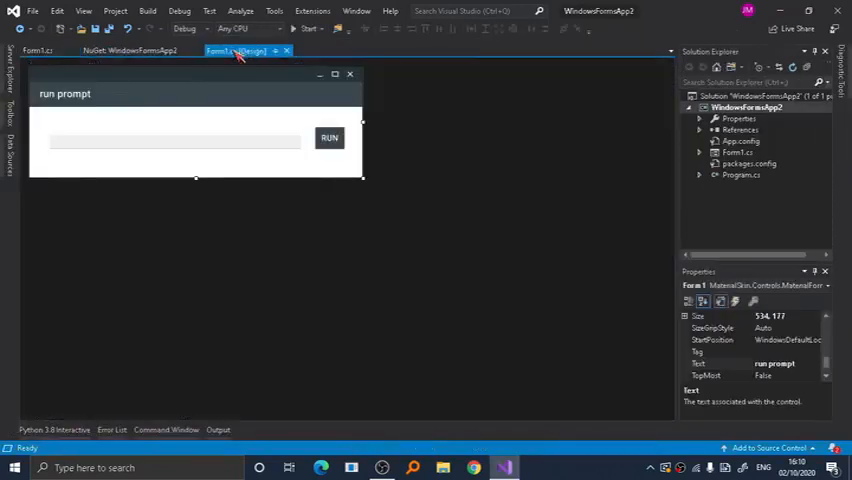
In the Run button's click handler, add an empty try block followed by a catch block
{"action": "left_click", "coordinate": [40, 50]}
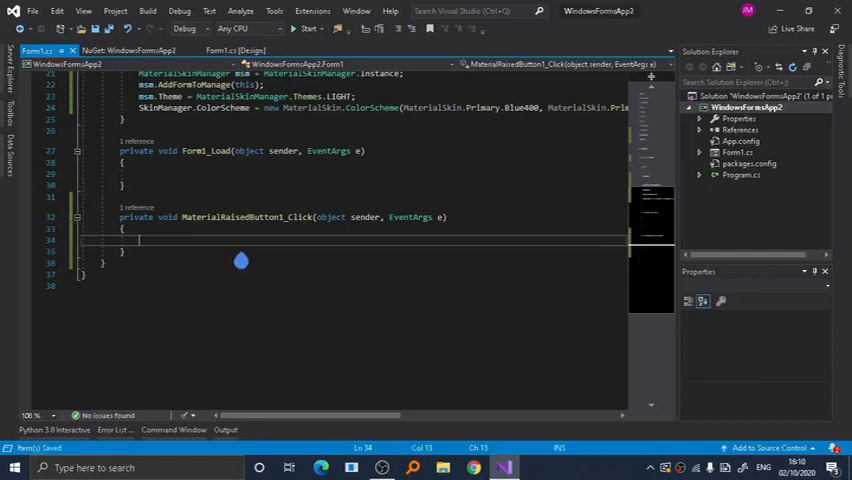
{"action": "type", "text": "try"}
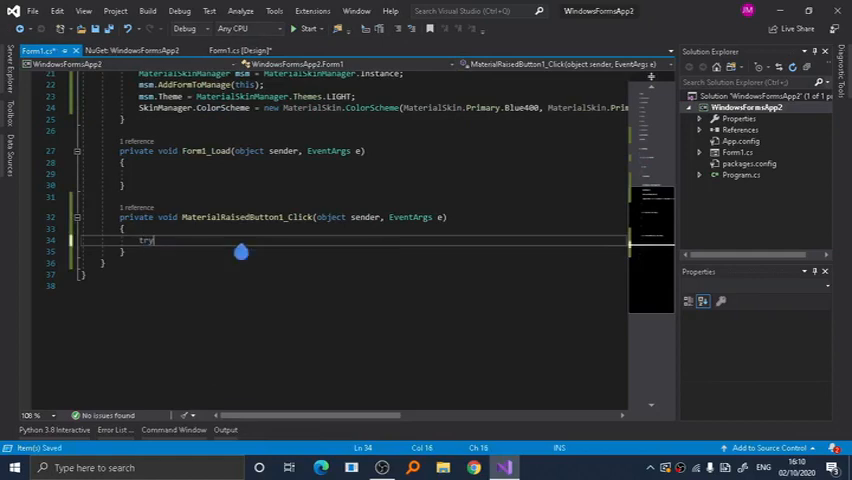
{"action": "key", "text": "Enter"}
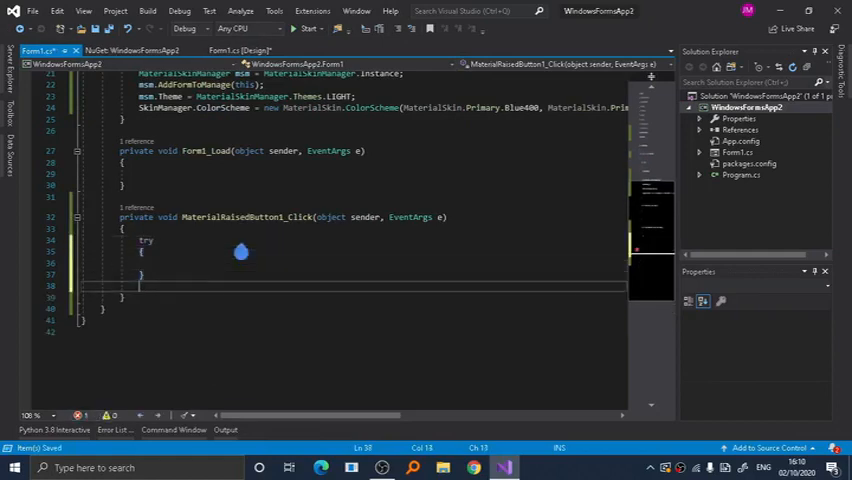
{"action": "type", "text": "catch"}
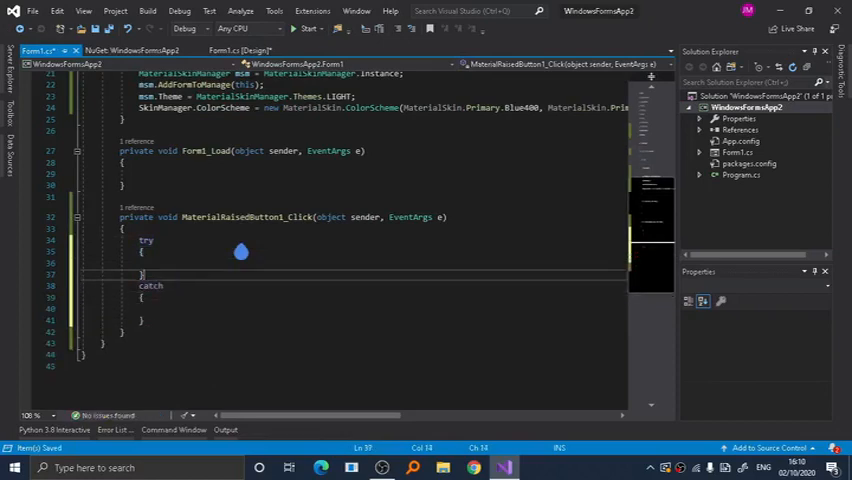
{"action": "type", "text": "p"}
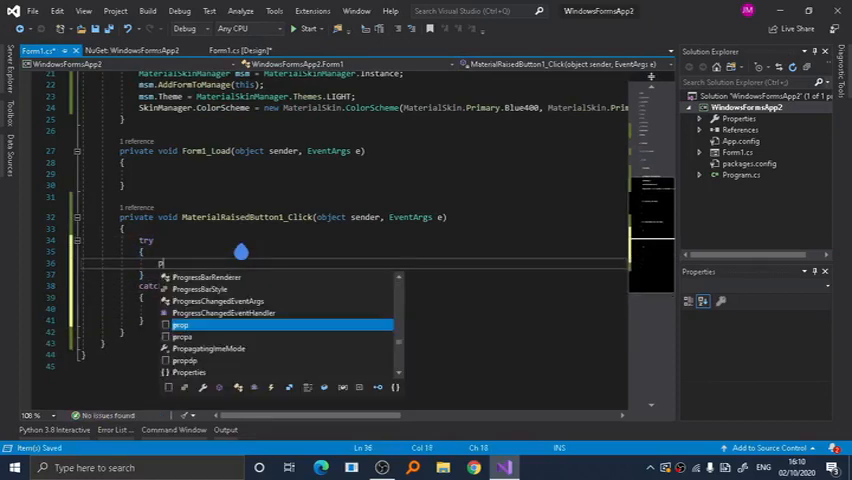
{"action": "type", "text": "ys"}
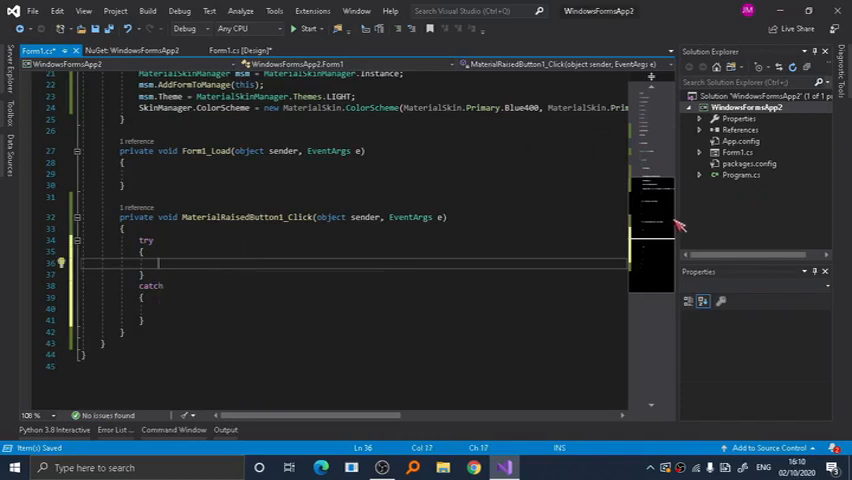
{"action": "scroll", "scroll_direction": "up", "scroll_amount": 3}
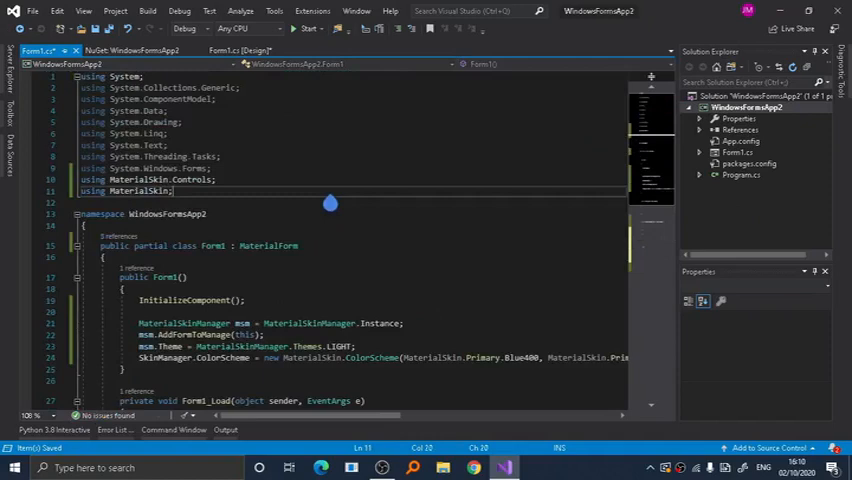
Add 'using System.Diagnostics;' below the MaterialSkin using line, then return to the click handler
{"action": "type", "text": "sys"}
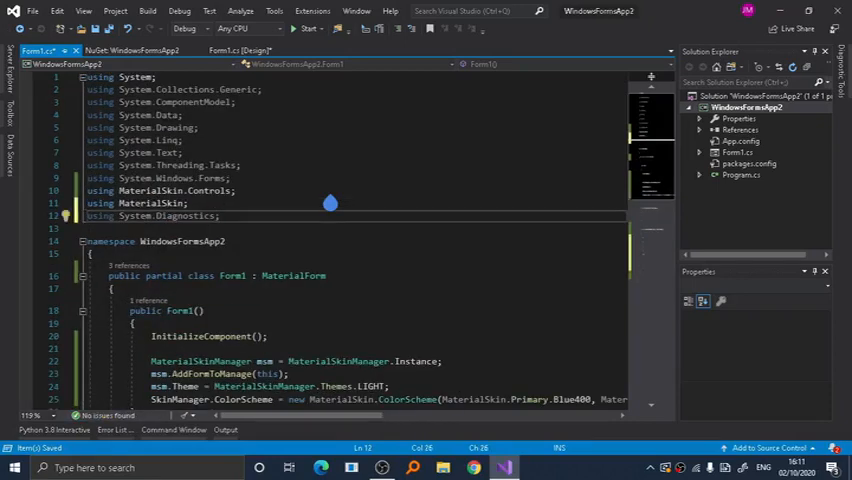
{"action": "scroll", "scroll_direction": "down", "scroll_amount": 3}
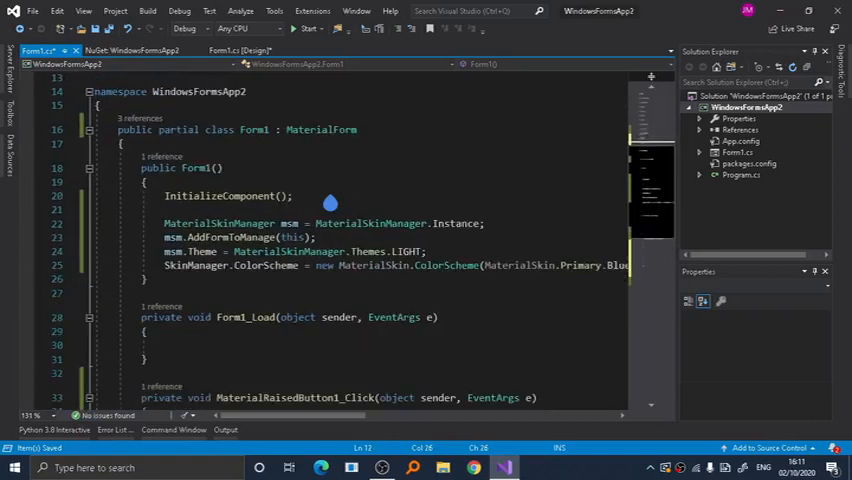
{"action": "scroll", "scroll_direction": "down", "scroll_amount": 3}
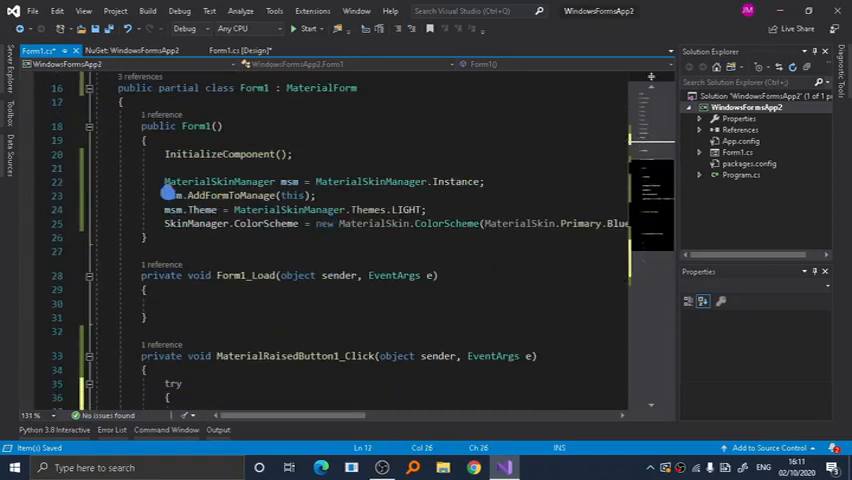
{"action": "left_click", "coordinate": [290, 223]}
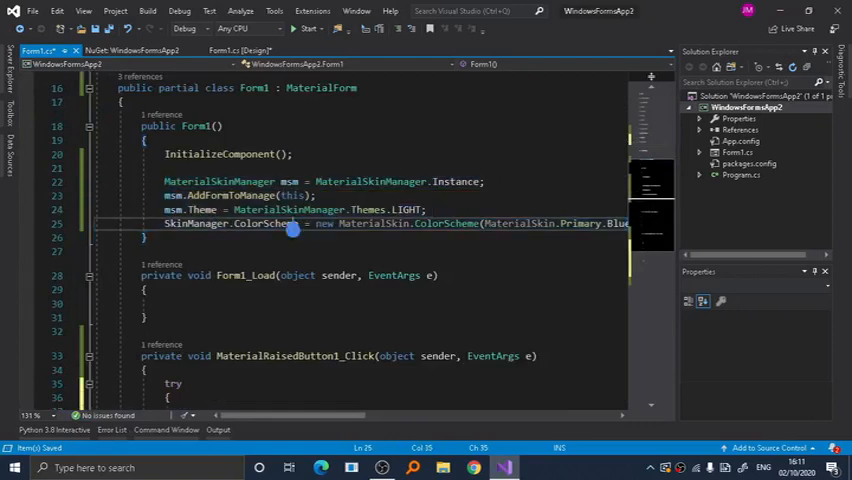
{"action": "scroll", "scroll_direction": "down", "scroll_amount": 3}
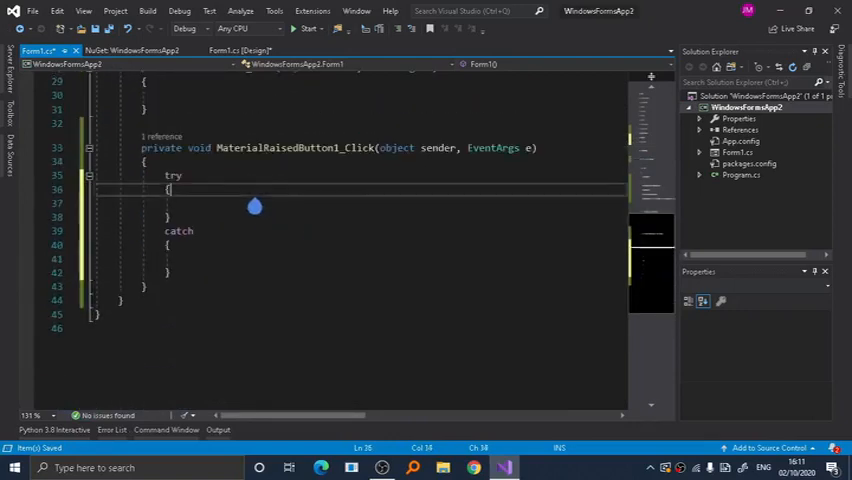
Call Process.Start(materialSingleLineTextField1.Text) in try and change the catch to catch (Exception msg)
{"action": "type", "text": "pro"}
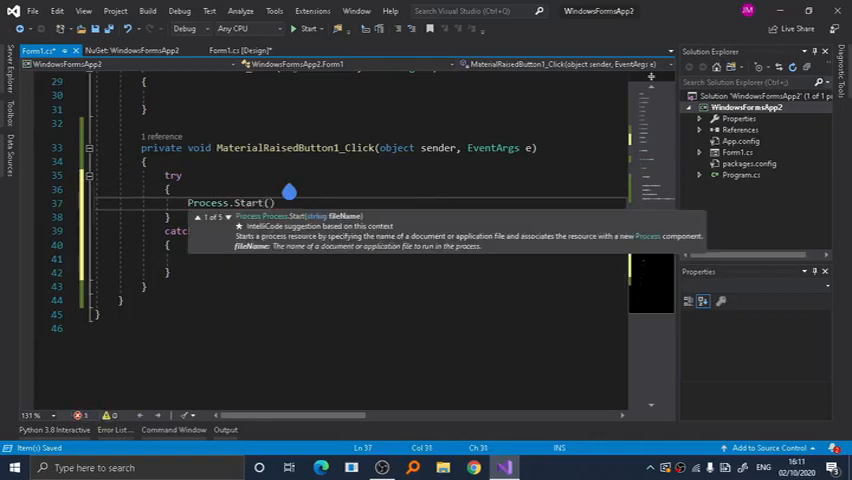
{"action": "type", "text": "sing"}
{"action": "left_click", "coordinate": [395, 231]}
{"action": "type", "text": " ("}
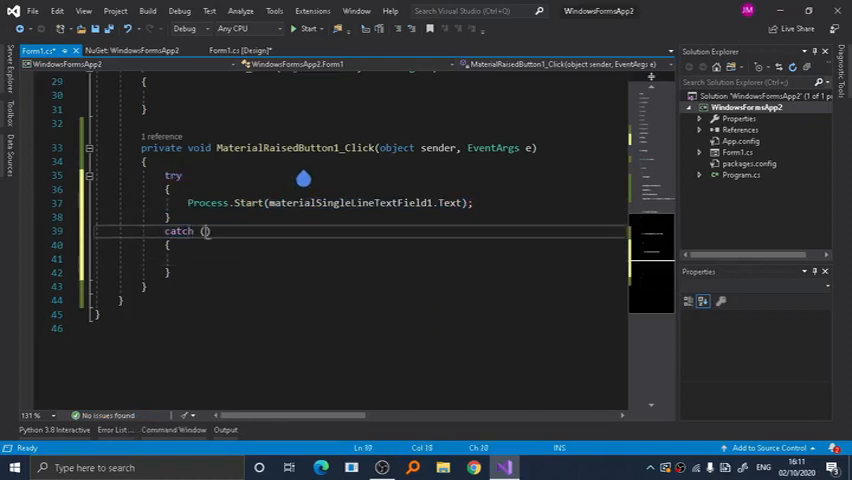
{"action": "type", "text": "Exception"}
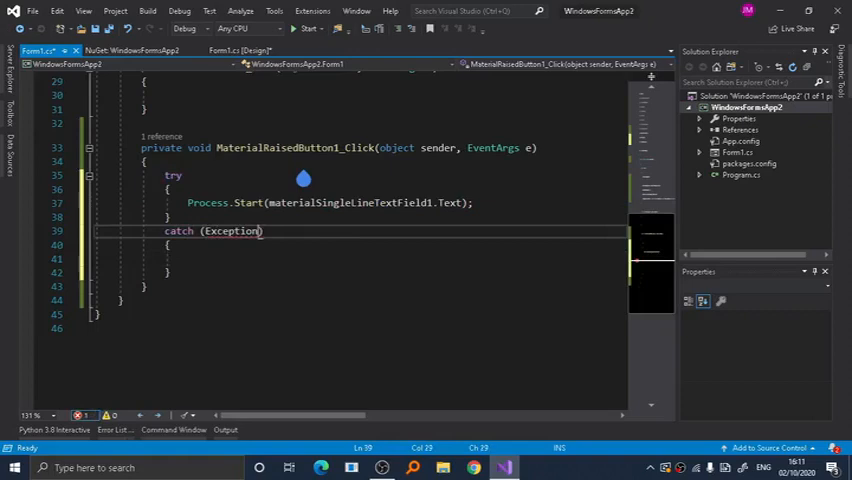
{"action": "type", "text": "msg"}
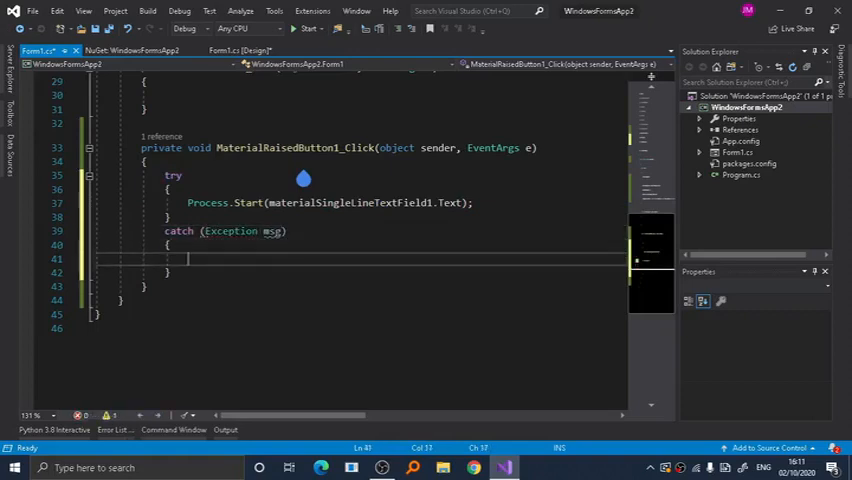
Put MessageBox.Show("SYSTEM ERROR", msg, MessageBoxButtons.OK, MessageBoxIcon.Error) in the catch body
{"action": "type", "text": "m"}
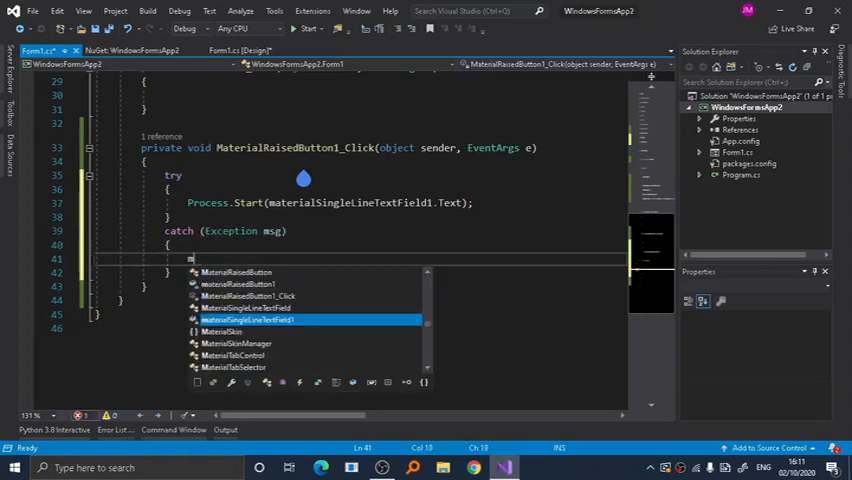
{"action": "type", "text": "essageBox."}
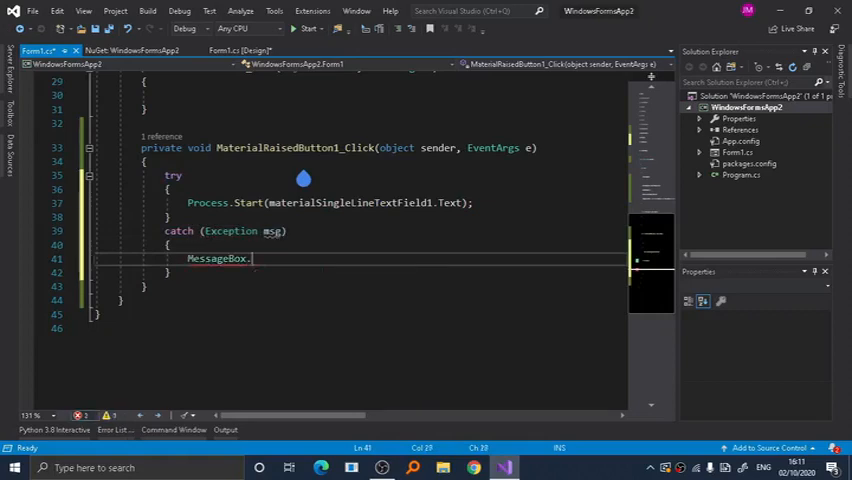
{"action": "type", "text": "Show("}
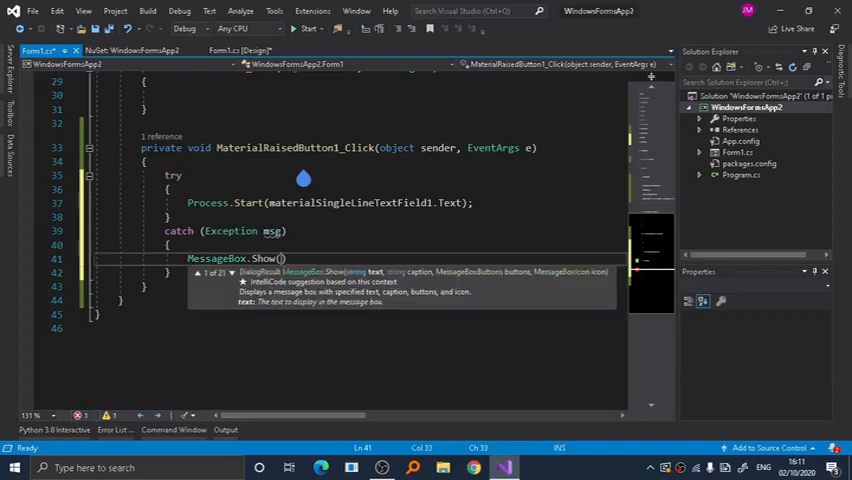
{"action": "type", "text": "msg, \""}
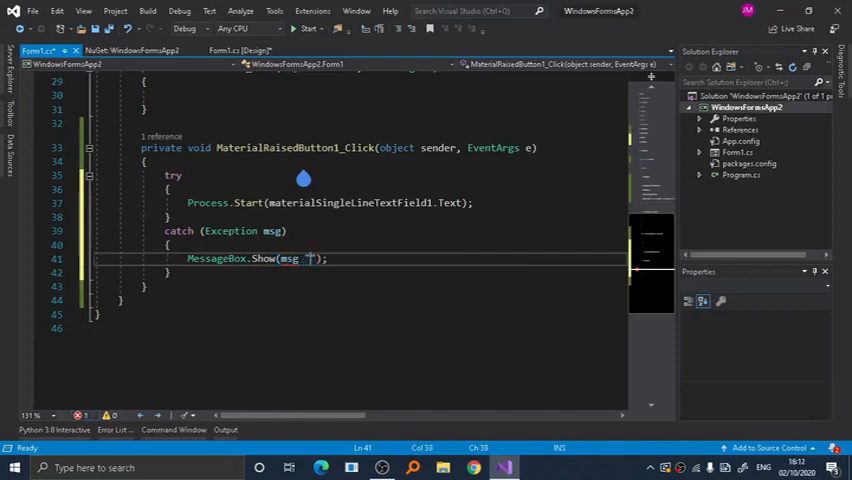
{"action": "type", "text": "+ \""}
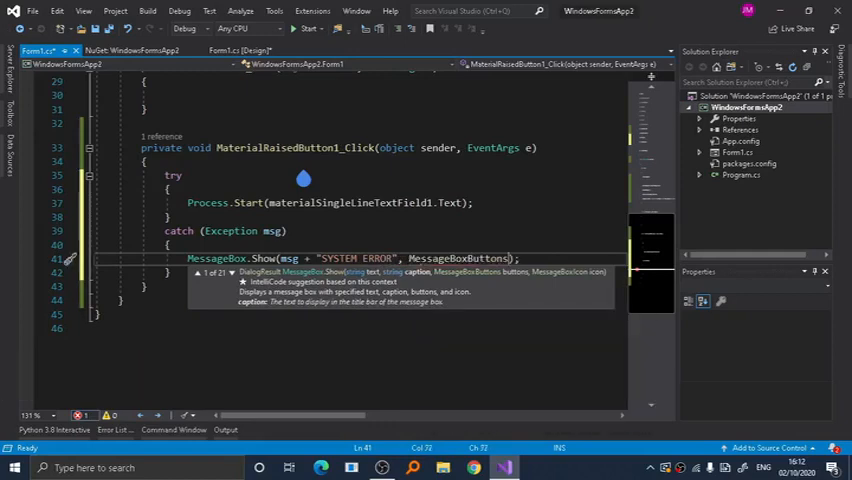
{"action": "type", "text": ".OK, MessageBoxIcon.Error"}
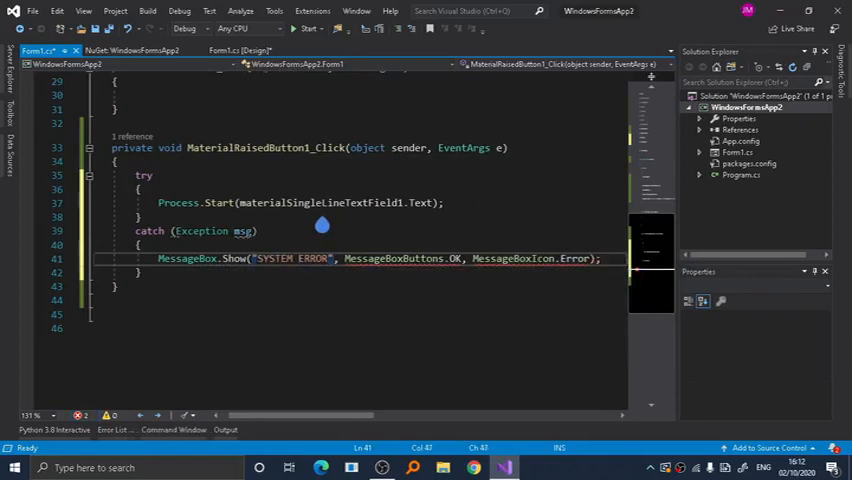
{"action": "type", "text": "+ msg"}
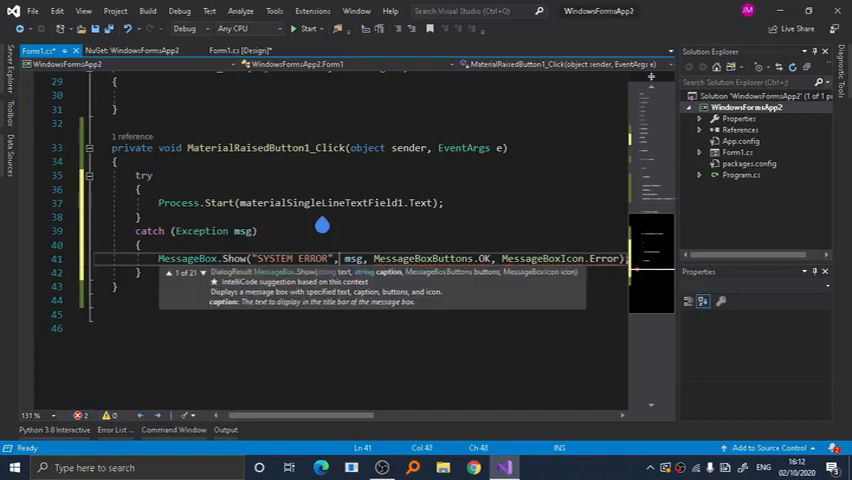
Rename the caught exception from msg to ex and make the message text "error"
{"action": "double_click", "coordinate": [353, 258]}
{"action": "type", "text": "ex, "}
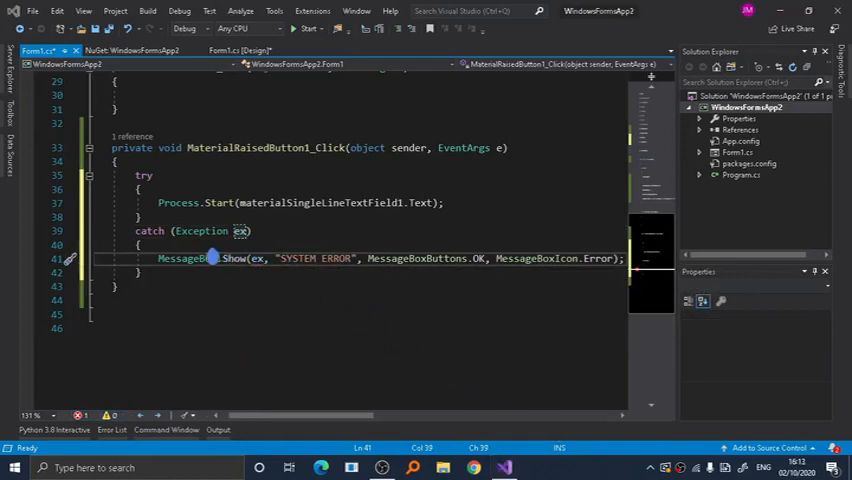
{"action": "mouse_move", "coordinate": [278, 274]}
{"action": "type", "text": "\""}
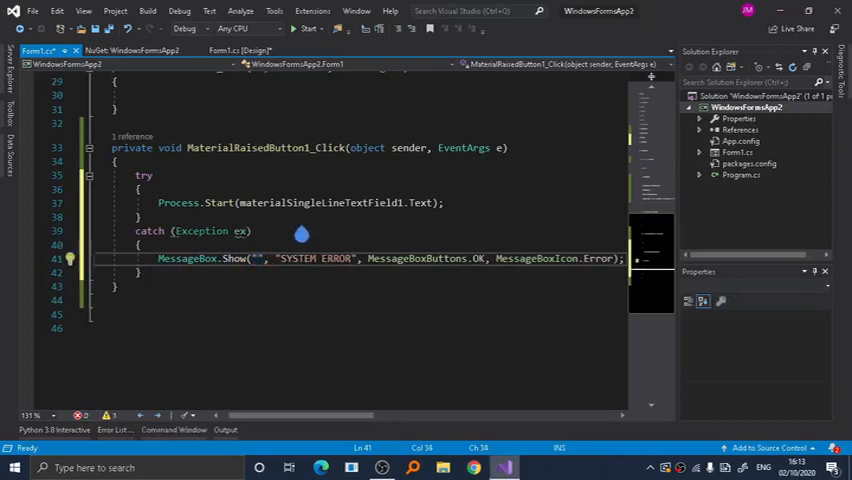
{"action": "type", "text": "error"}
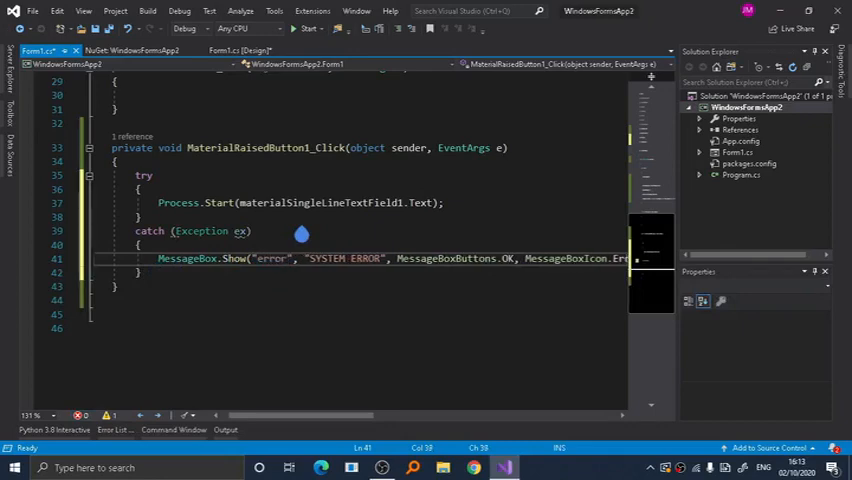
{"action": "mouse_move", "coordinate": [180, 237]}
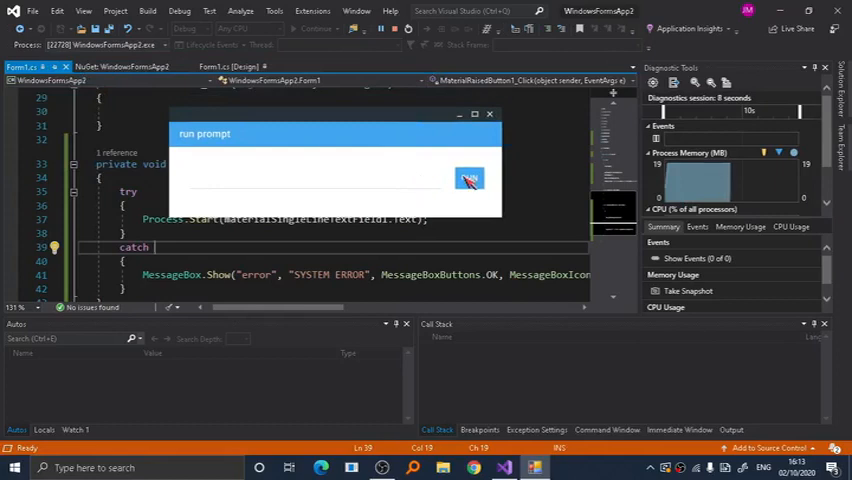
Run with an empty command to trigger the SYSTEM ERROR box, dismiss it, then type 'notepad'
{"action": "left_click", "coordinate": [469, 178]}
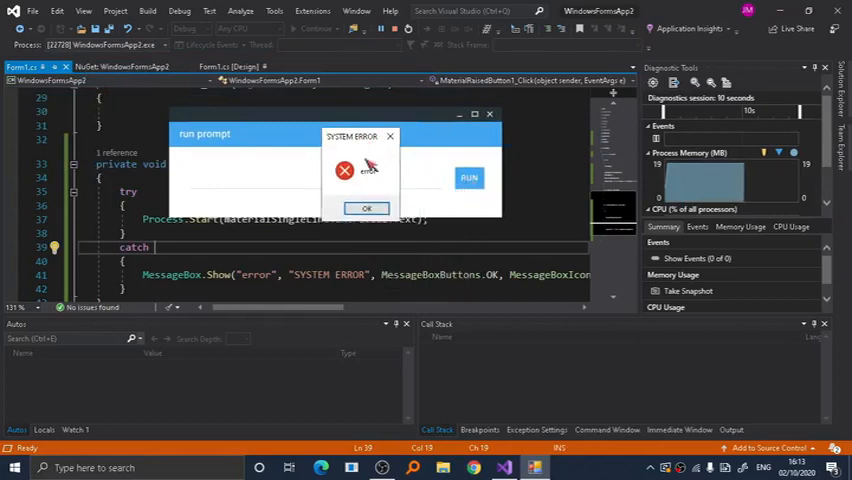
{"action": "left_click", "coordinate": [367, 208]}
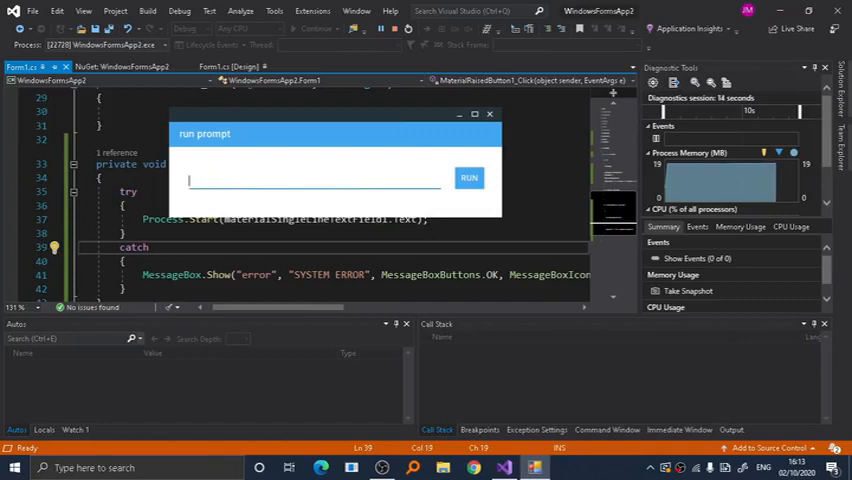
{"action": "type", "text": "notepad"}
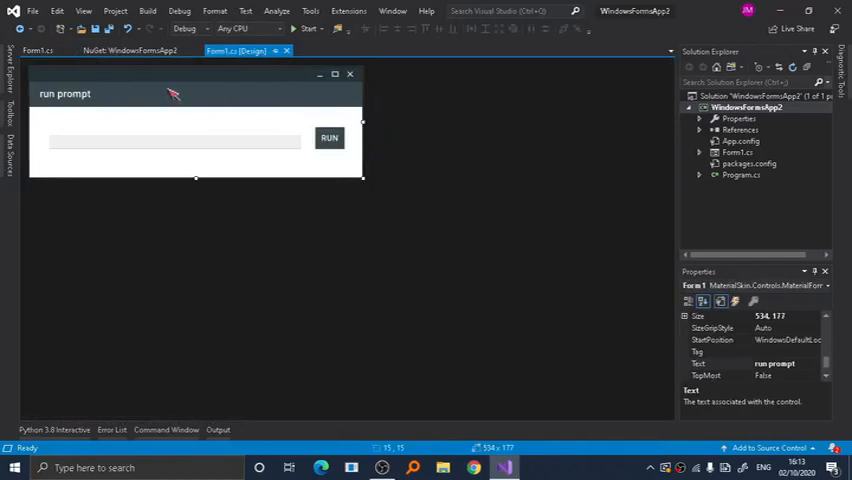
{"action": "mouse_move", "coordinate": [449, 196]}
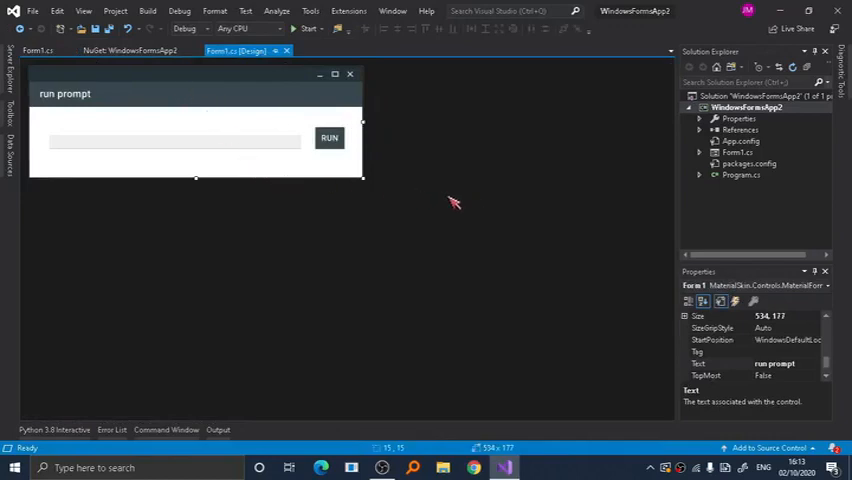
{"action": "mouse_move", "coordinate": [368, 188]}
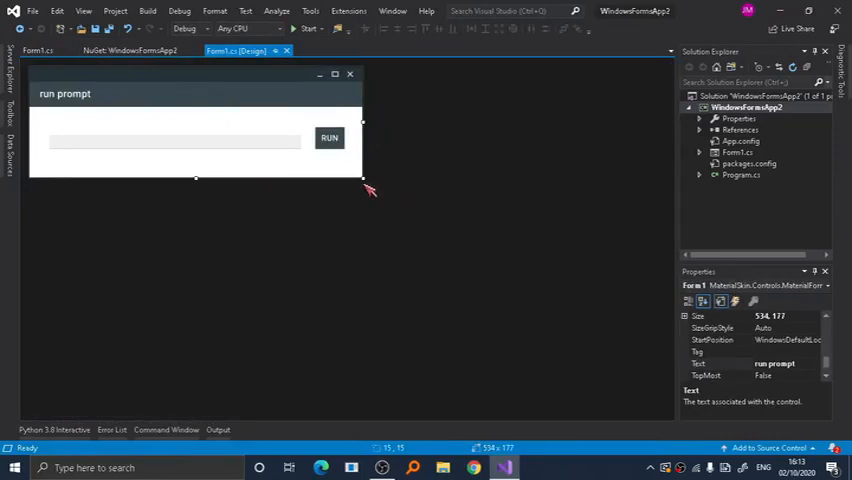
{"action": "mouse_move", "coordinate": [349, 152]}
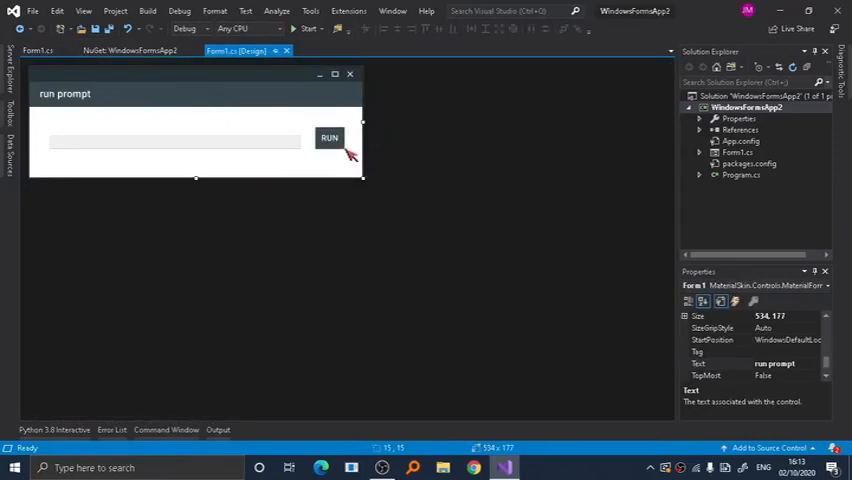